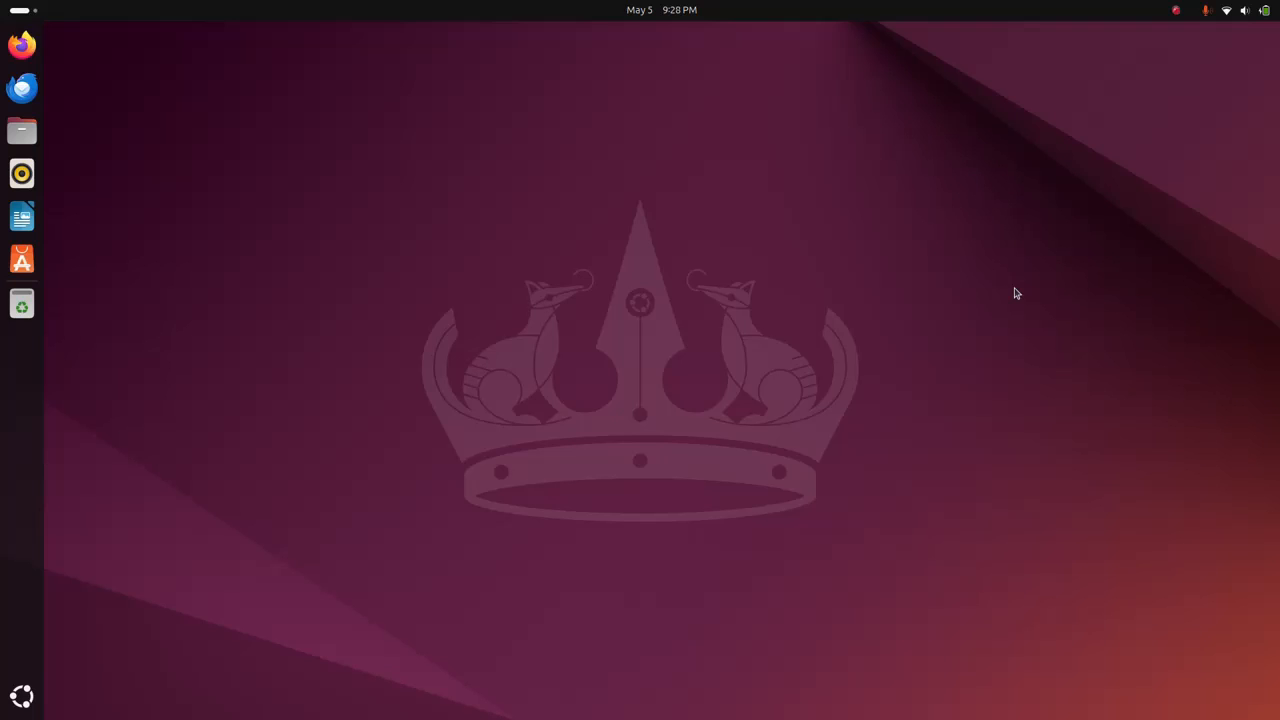
{"action": "mouse_move", "coordinate": [496, 394]}
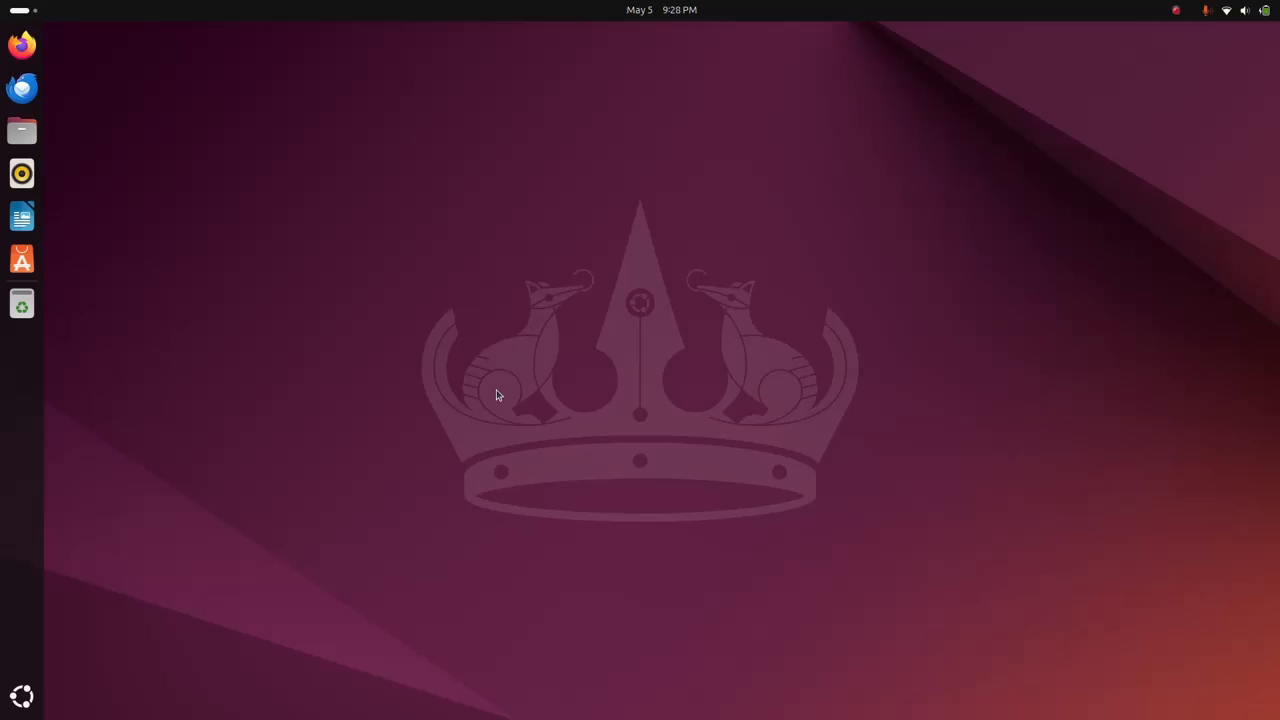
Launch a terminal window from the GNOME application overview.
{"action": "left_click", "coordinate": [22, 696]}
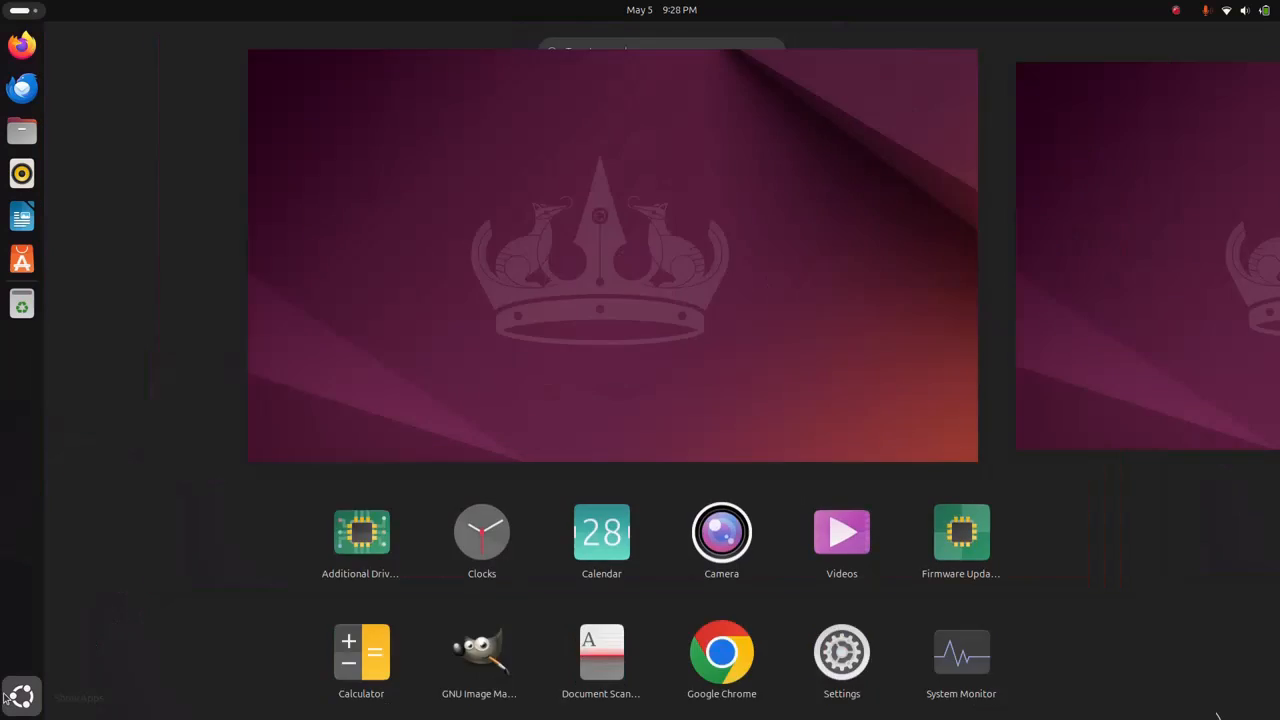
{"action": "left_click", "coordinate": [22, 302]}
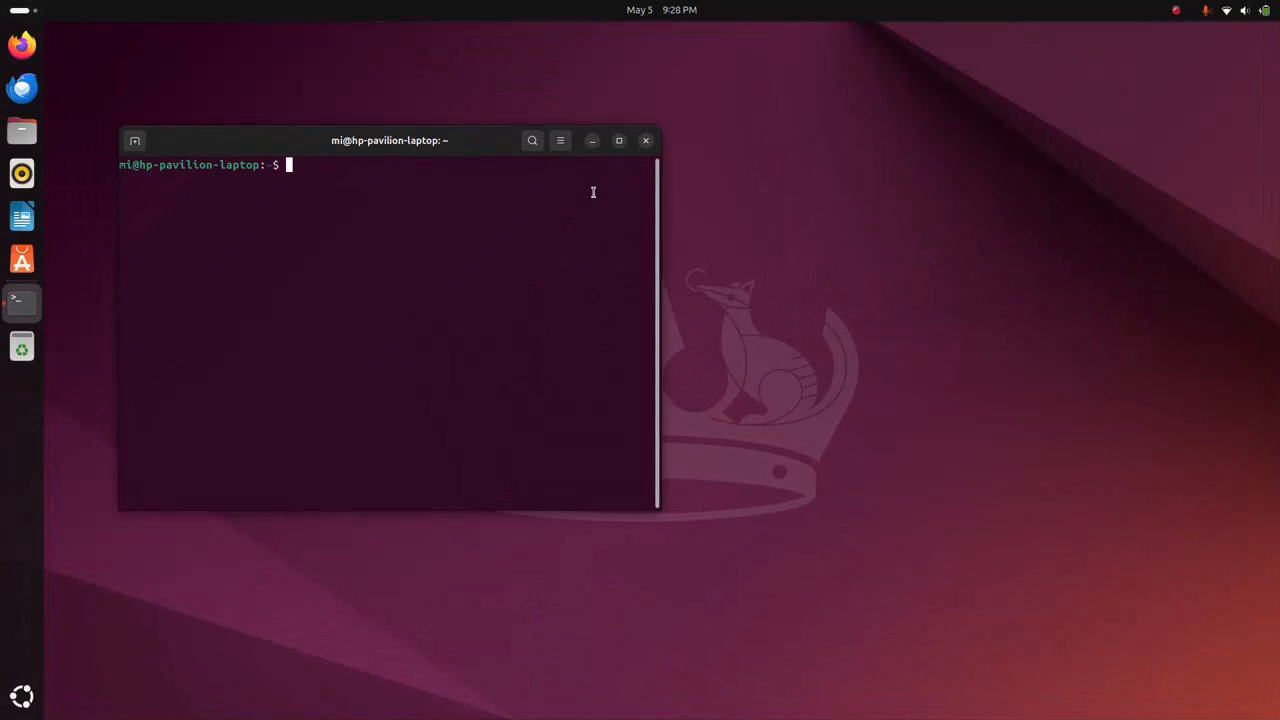
Maximize the terminal, run sudo apt update with the password, then clear the screen.
{"action": "left_click", "coordinate": [618, 140]}
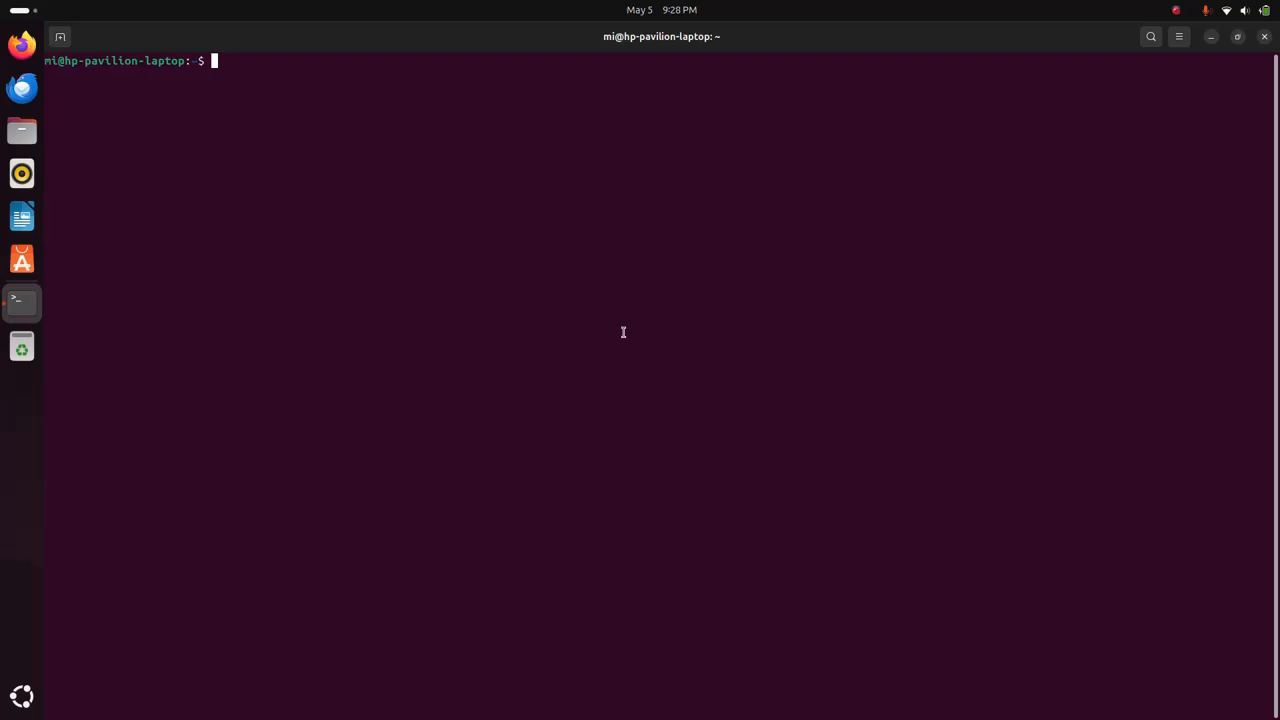
{"action": "type", "text": "sudo apt upda"}
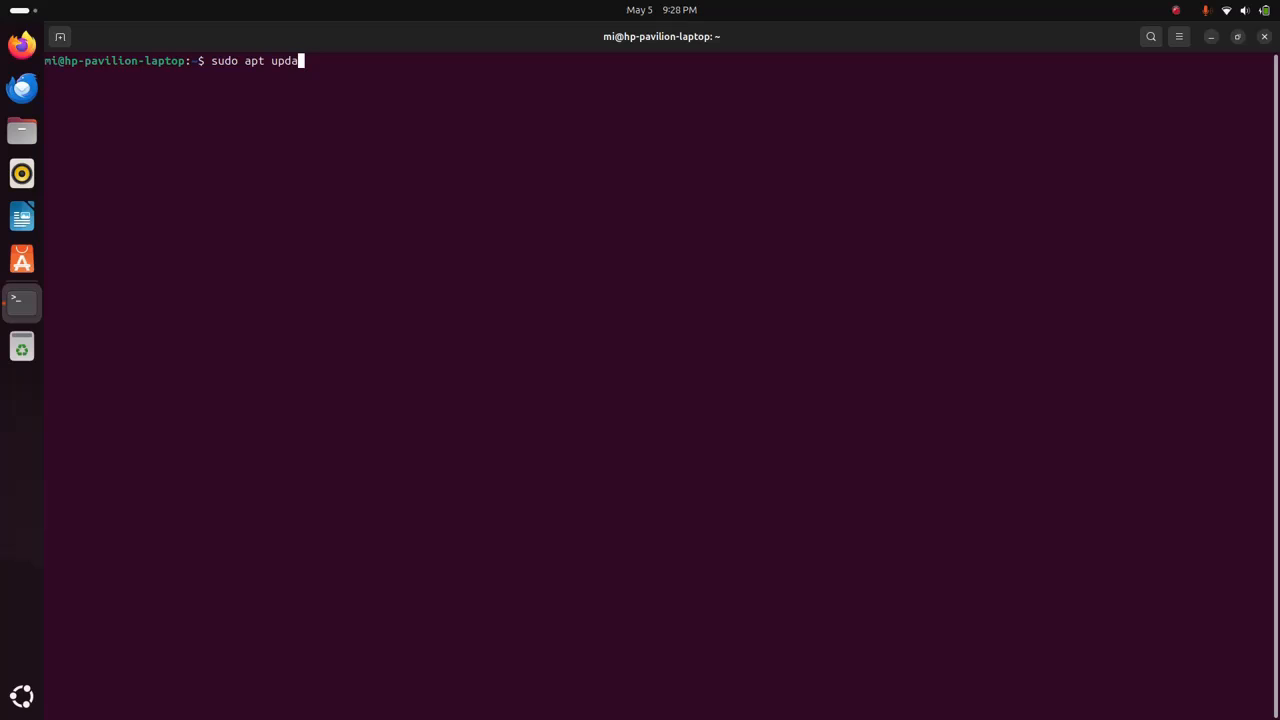
{"action": "key", "text": "Return"}
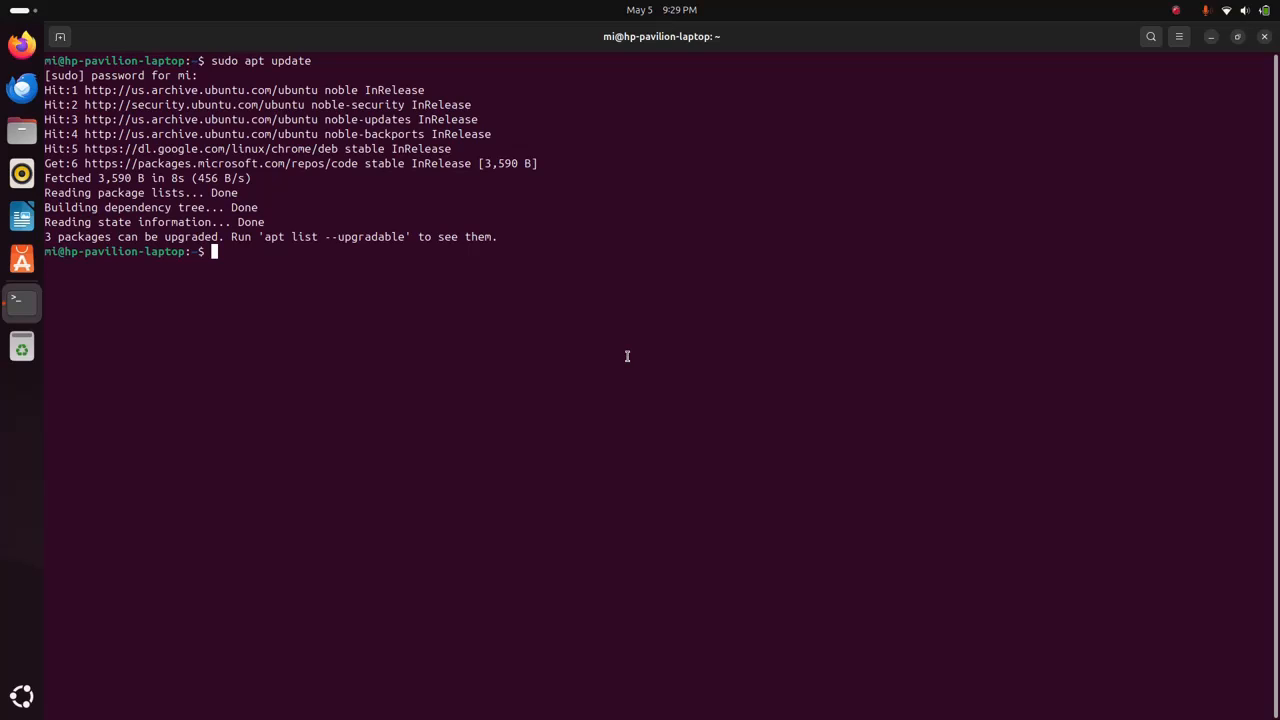
{"action": "type", "text": "clear"}
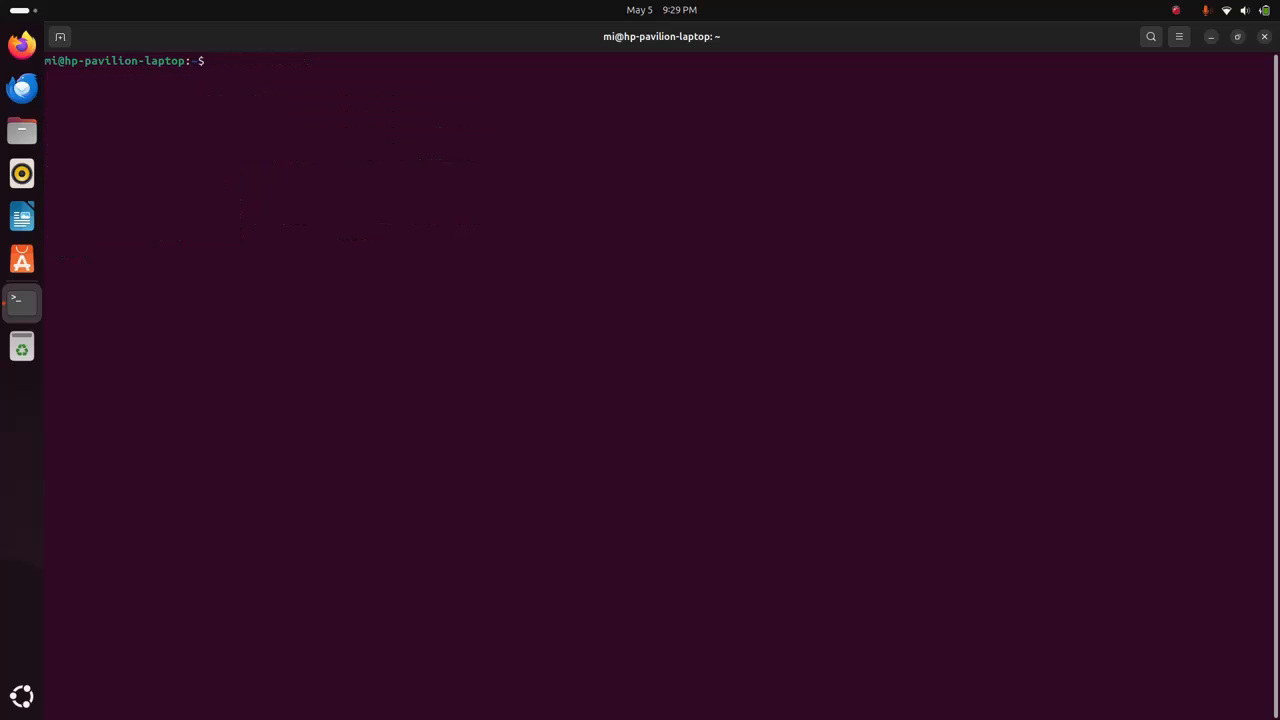
Check the installed versions with node --version (v20.12.2) and npm --version (10.5.0).
{"action": "type", "text": "node"}
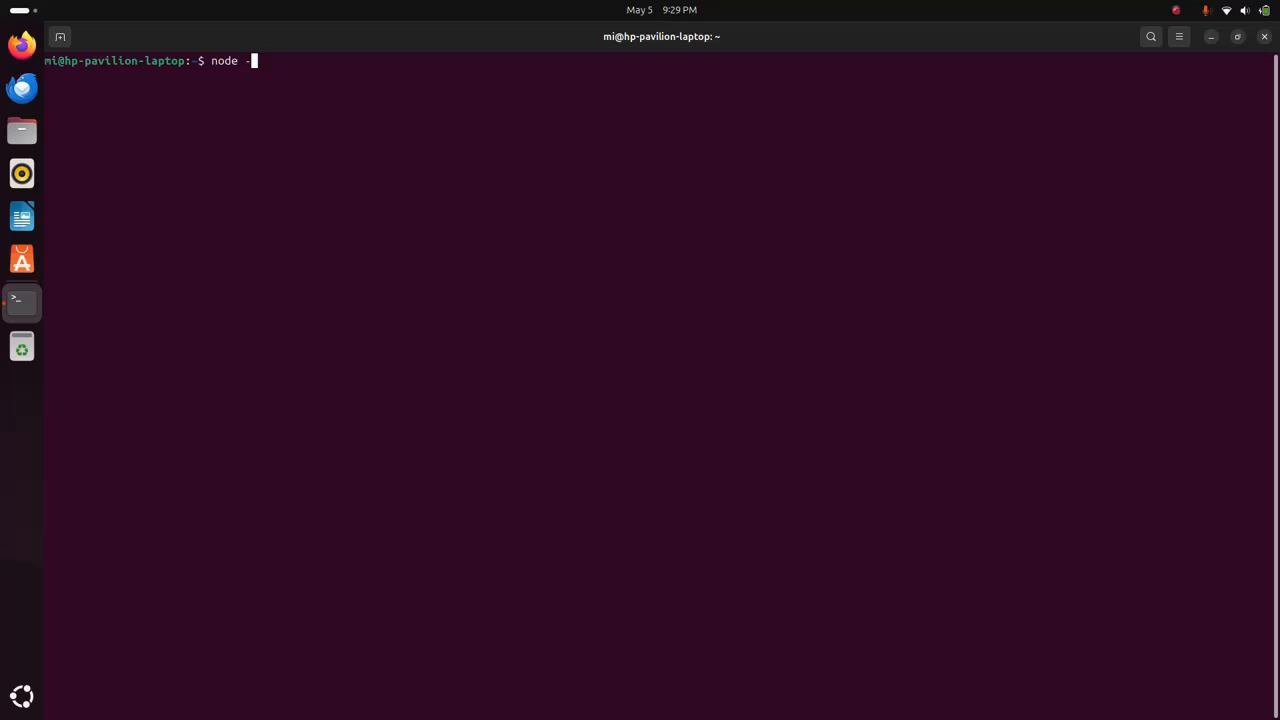
{"action": "type", "text": "-versio"}
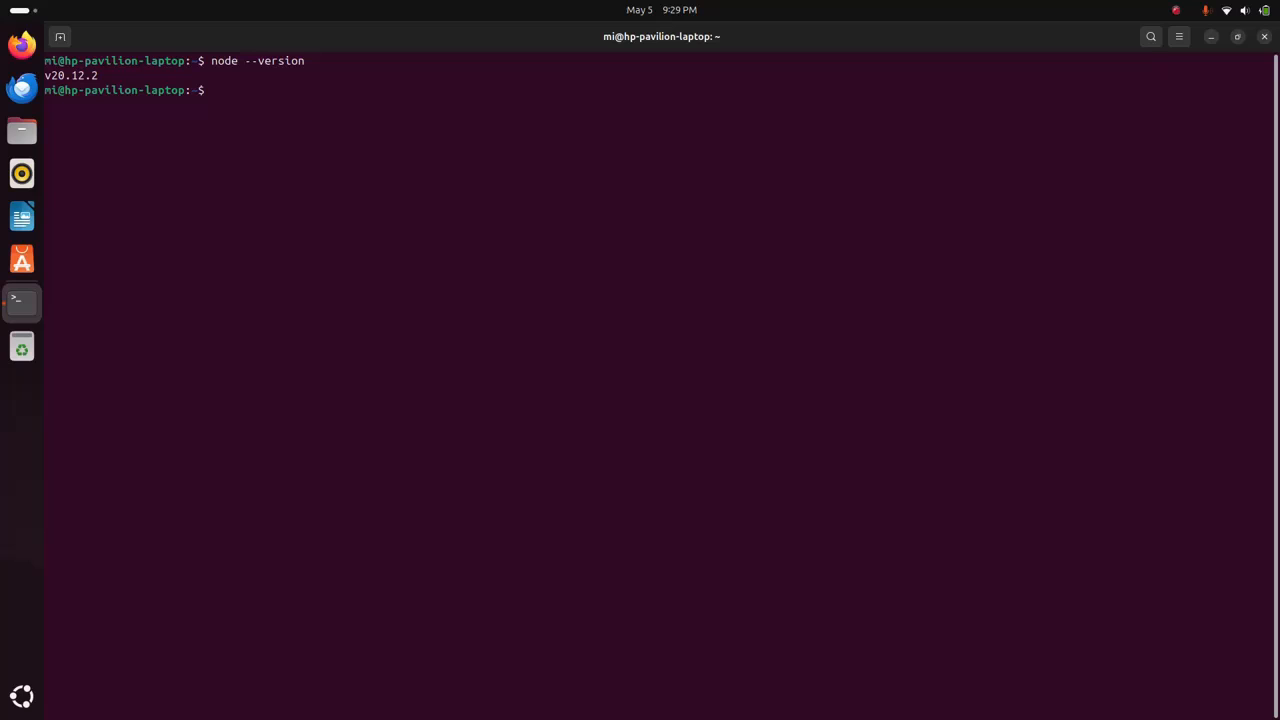
{"action": "type", "text": "node --version"}
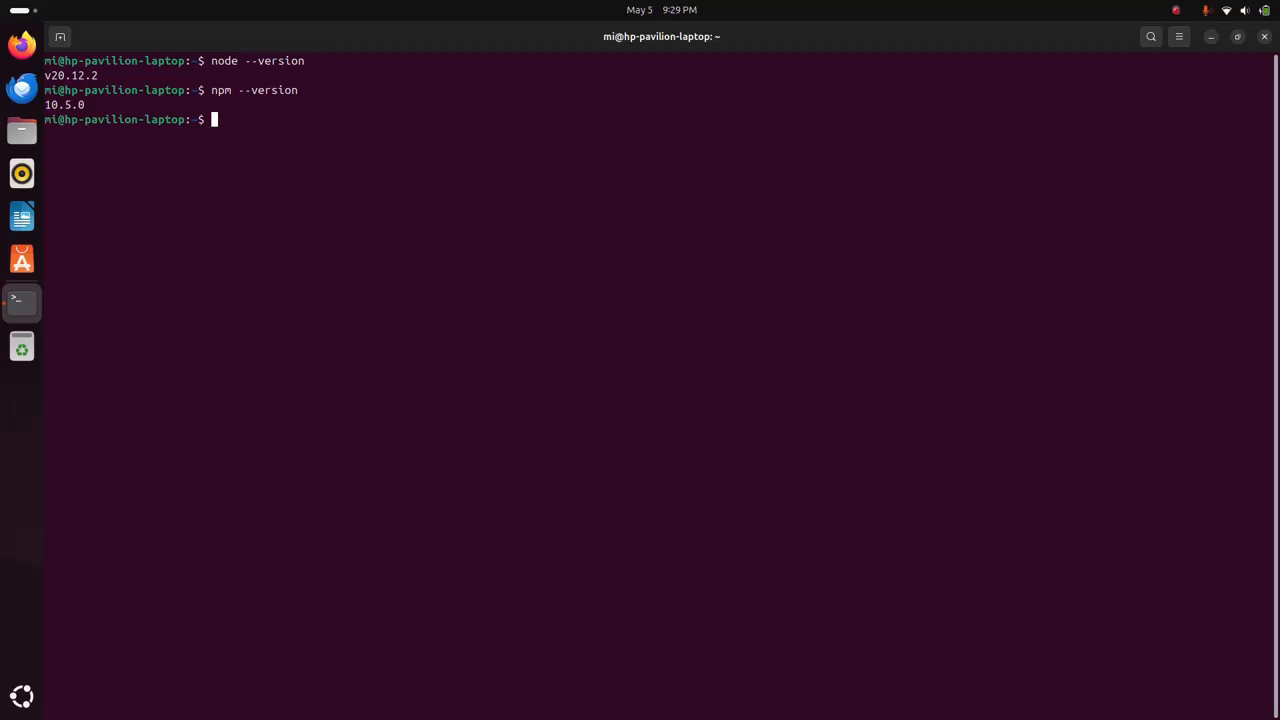
{"action": "mouse_move", "coordinate": [622, 220]}
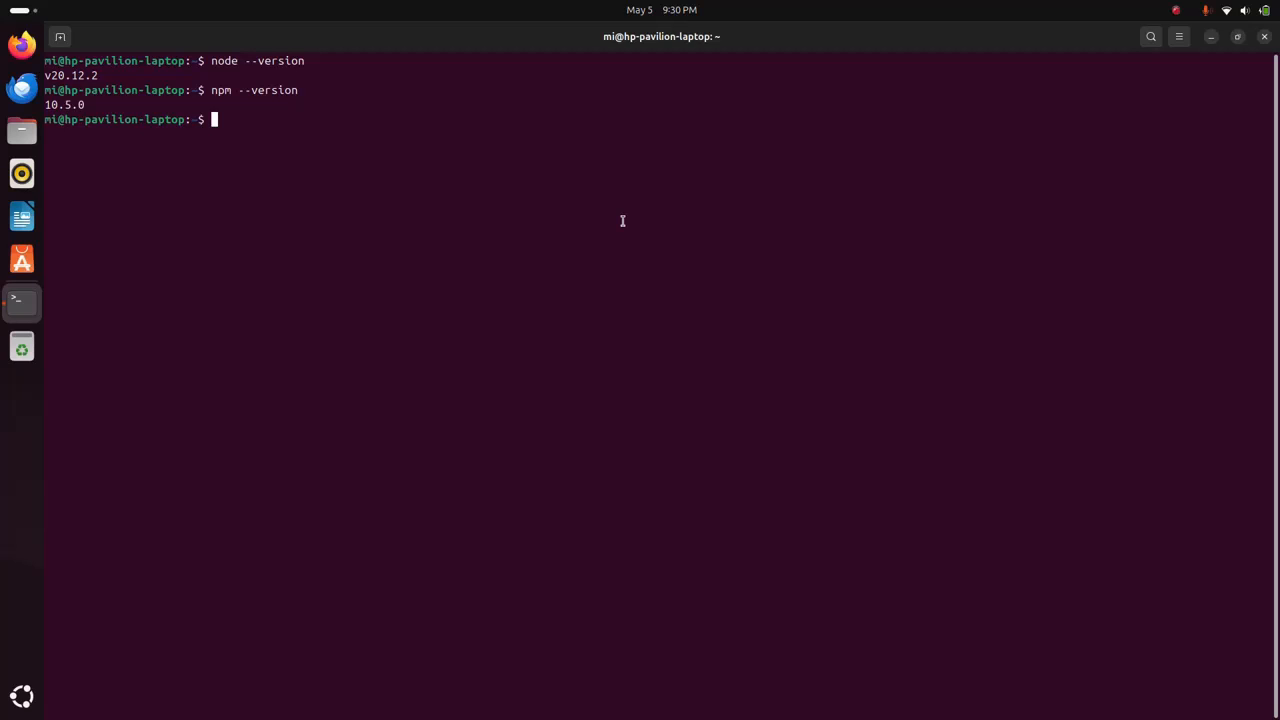
Create a myreactapp folder with mkdir and change into it.
{"action": "type", "text": "mkdir myrea"}
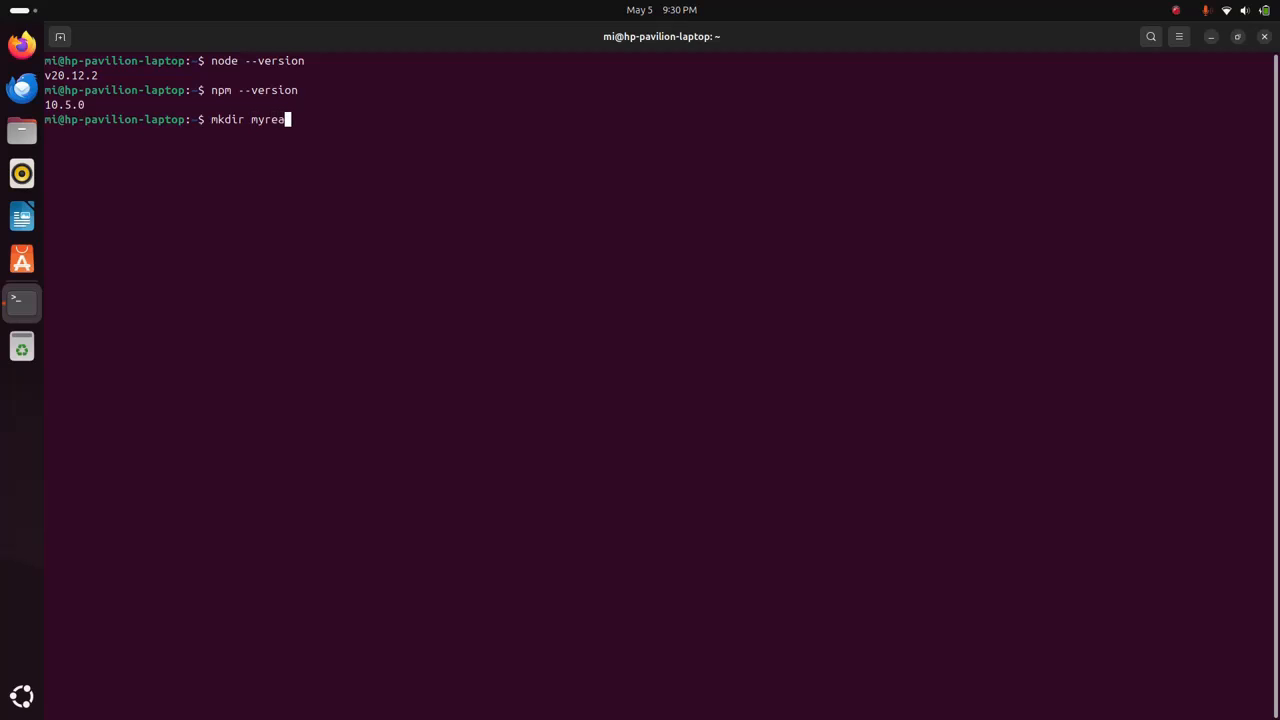
{"action": "type", "text": "ctapp"}
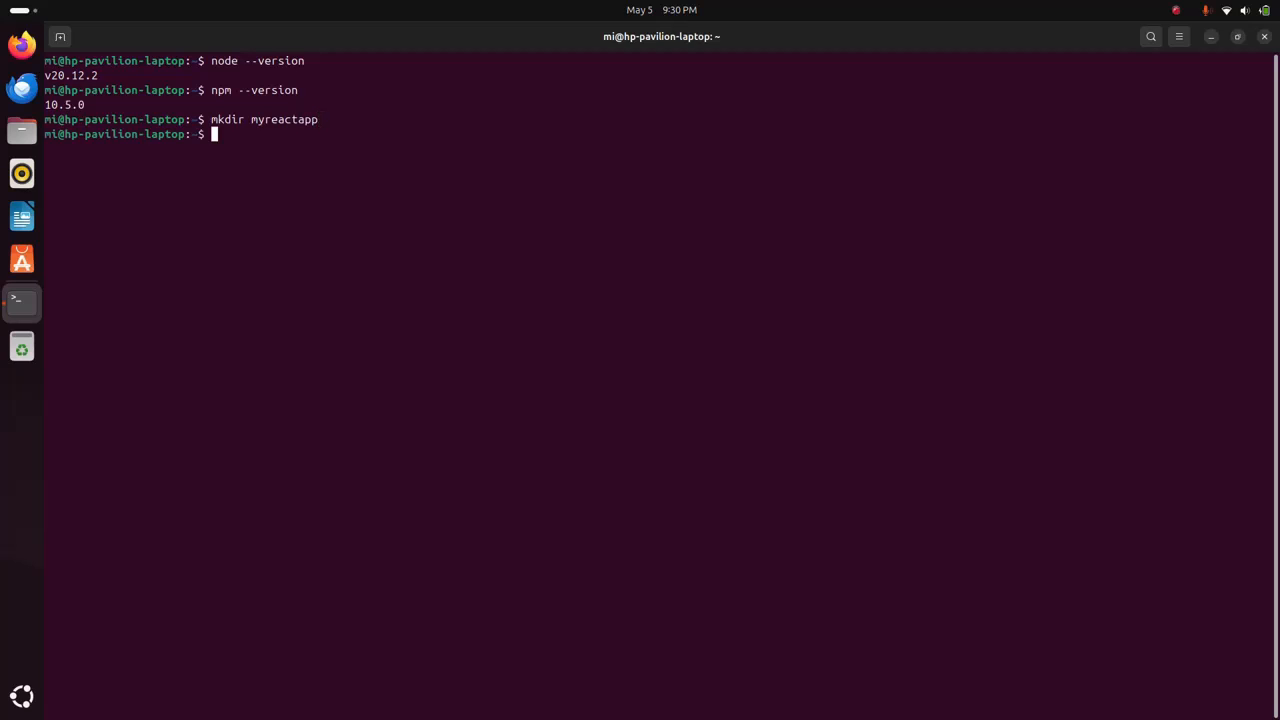
{"action": "type", "text": "cd"}
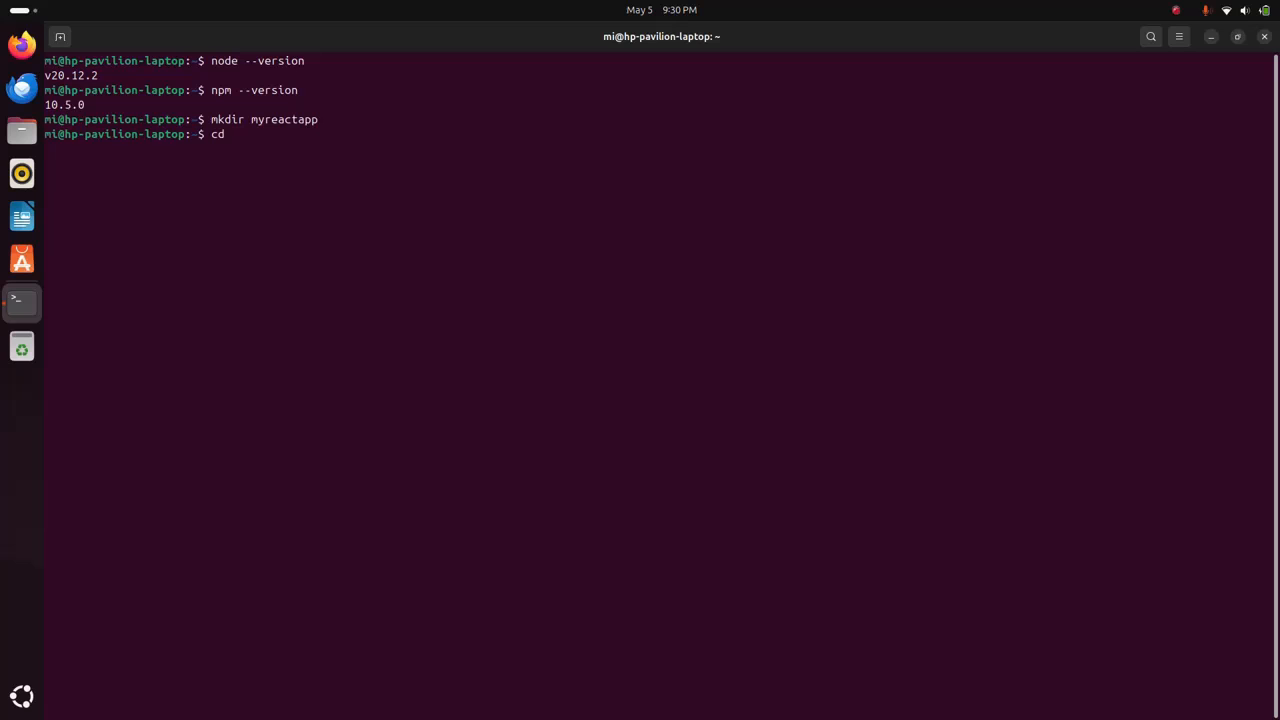
{"action": "type", "text": "myreactapp/"}
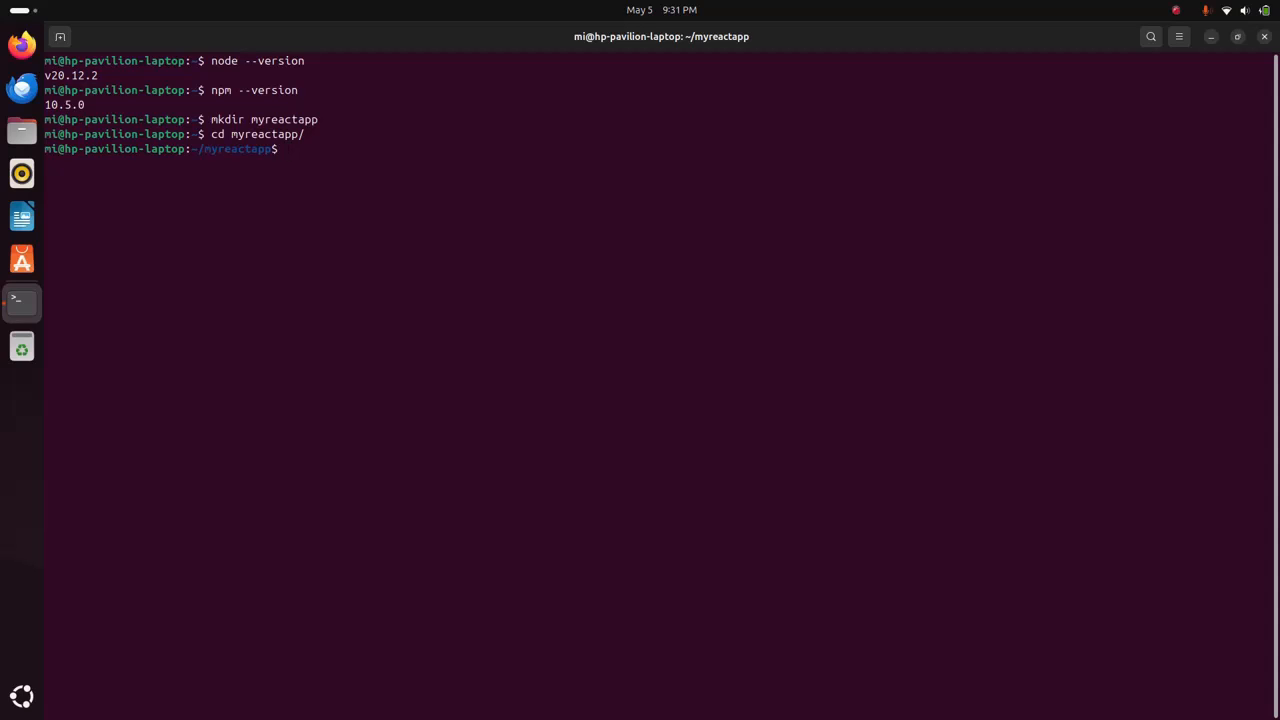
Run 'npm create vite@latest mysite -- --template react' to scaffold the mysite project.
{"action": "type", "text": "npm"}
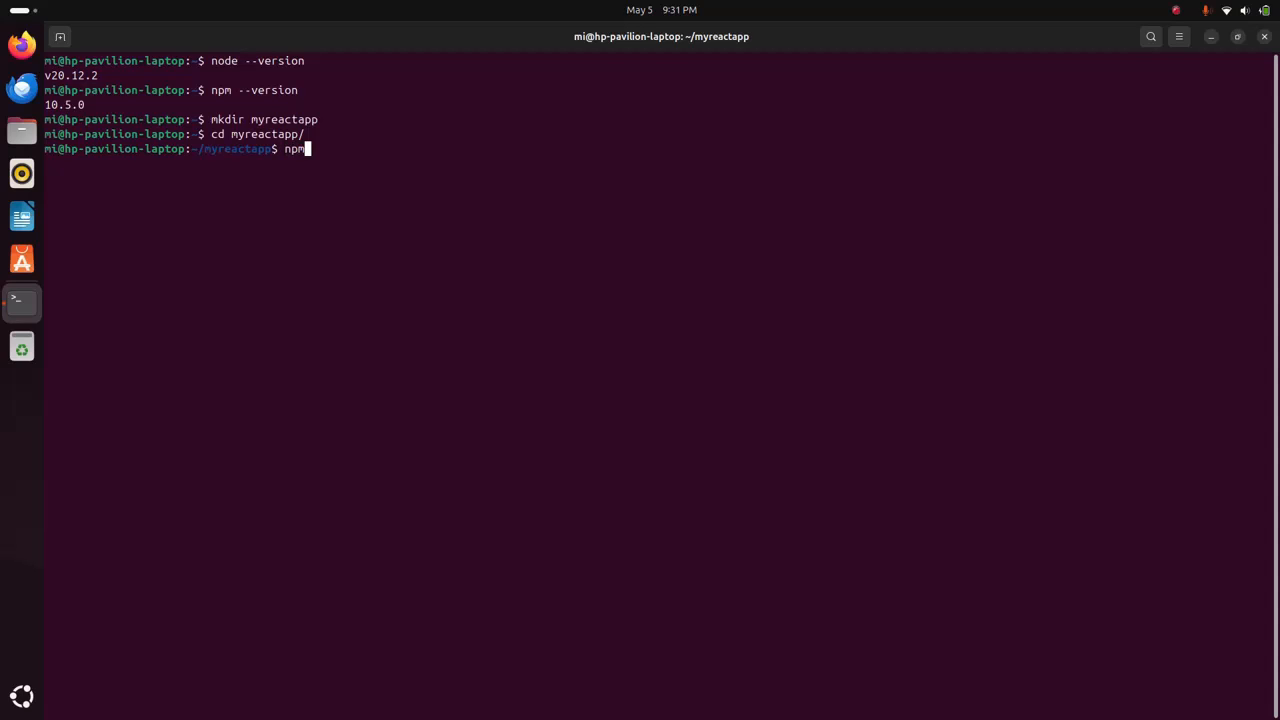
{"action": "type", "text": "c"}
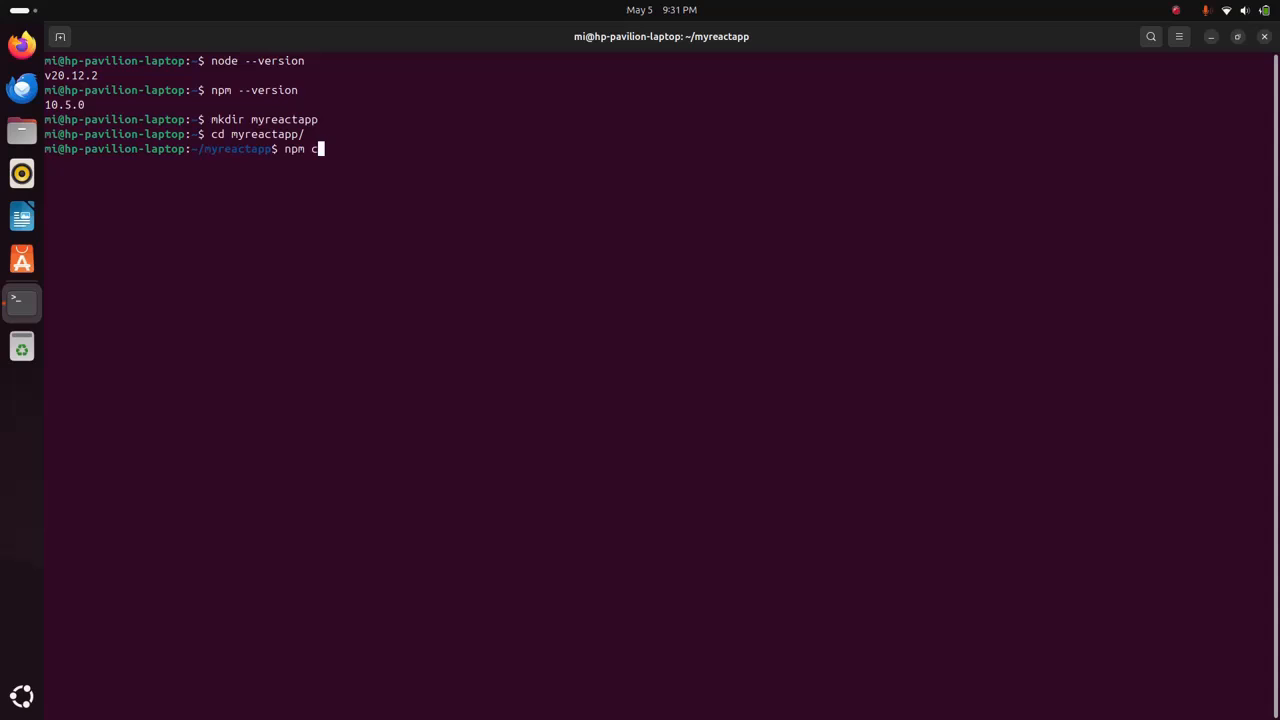
{"action": "type", "text": "reate"}
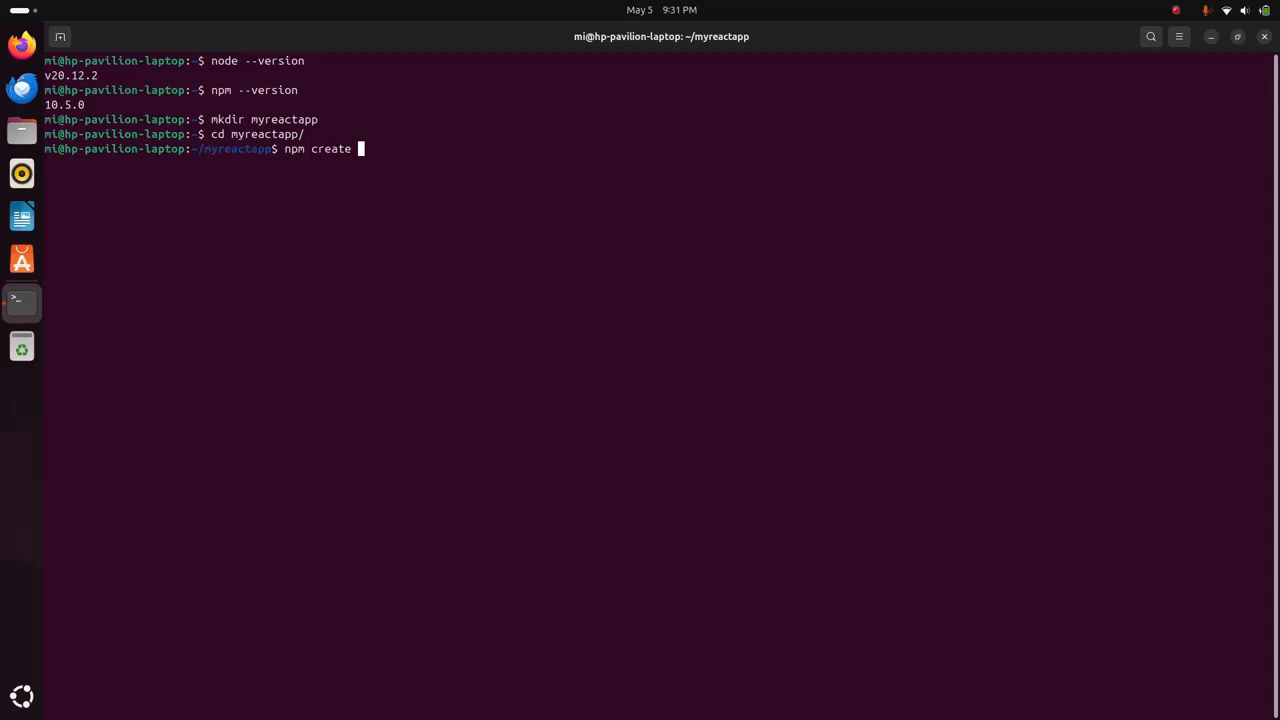
{"action": "type", "text": "vi"}
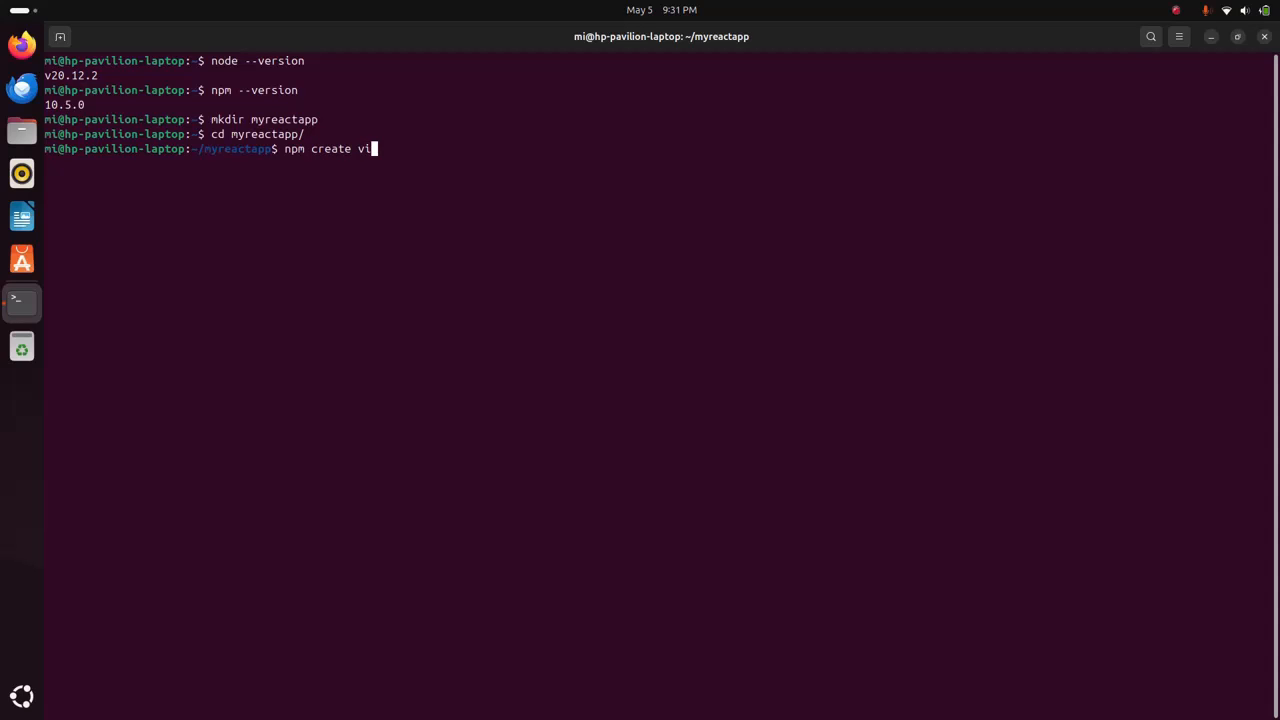
{"action": "type", "text": "te@"}
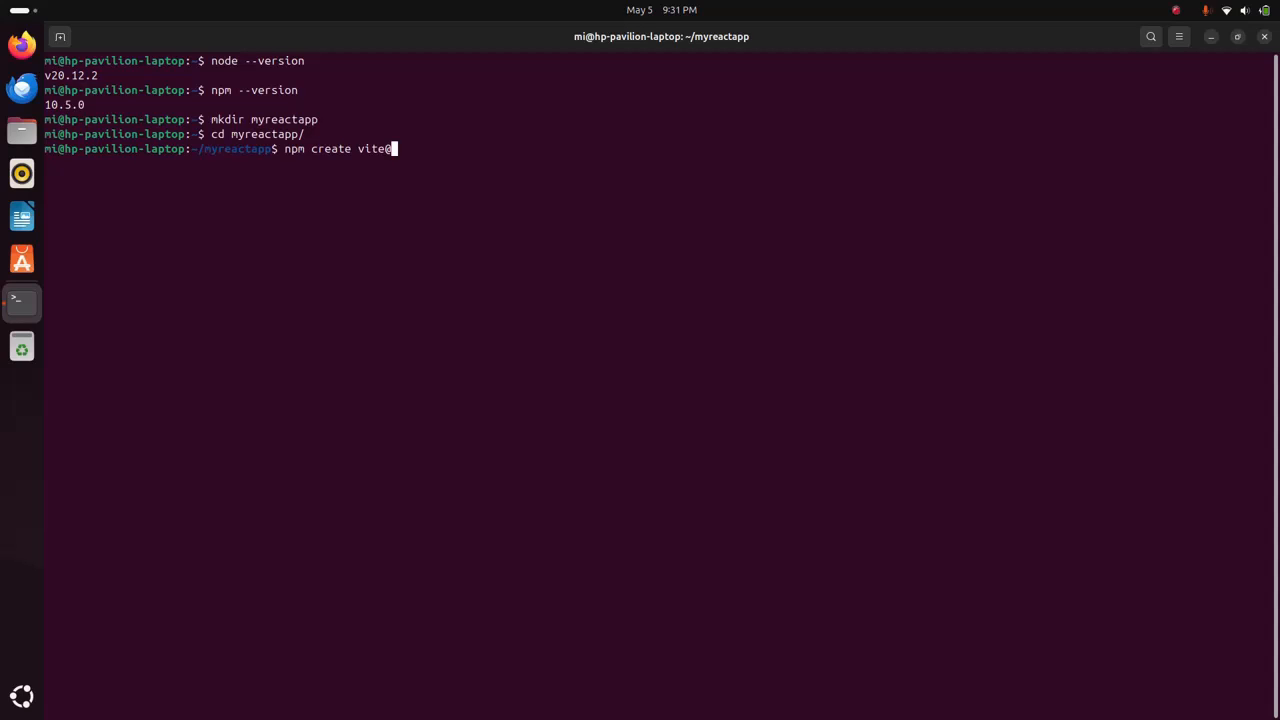
{"action": "type", "text": "late"}
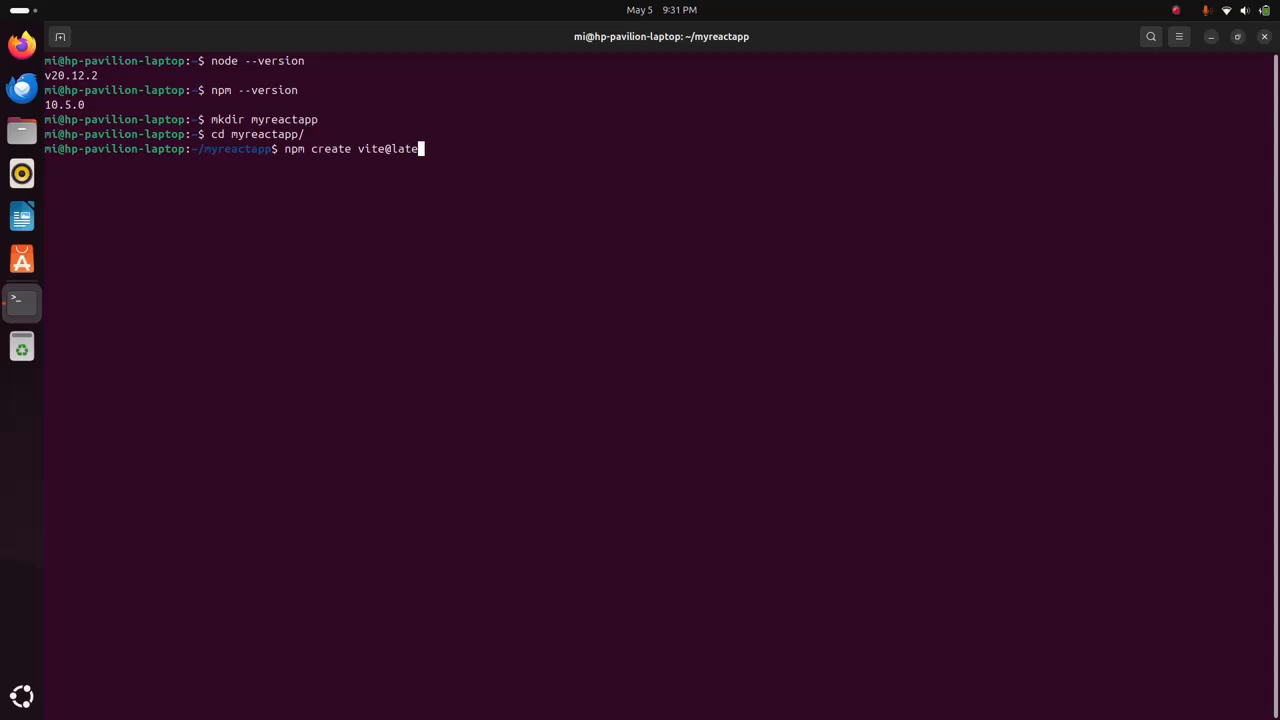
{"action": "type", "text": "s"}
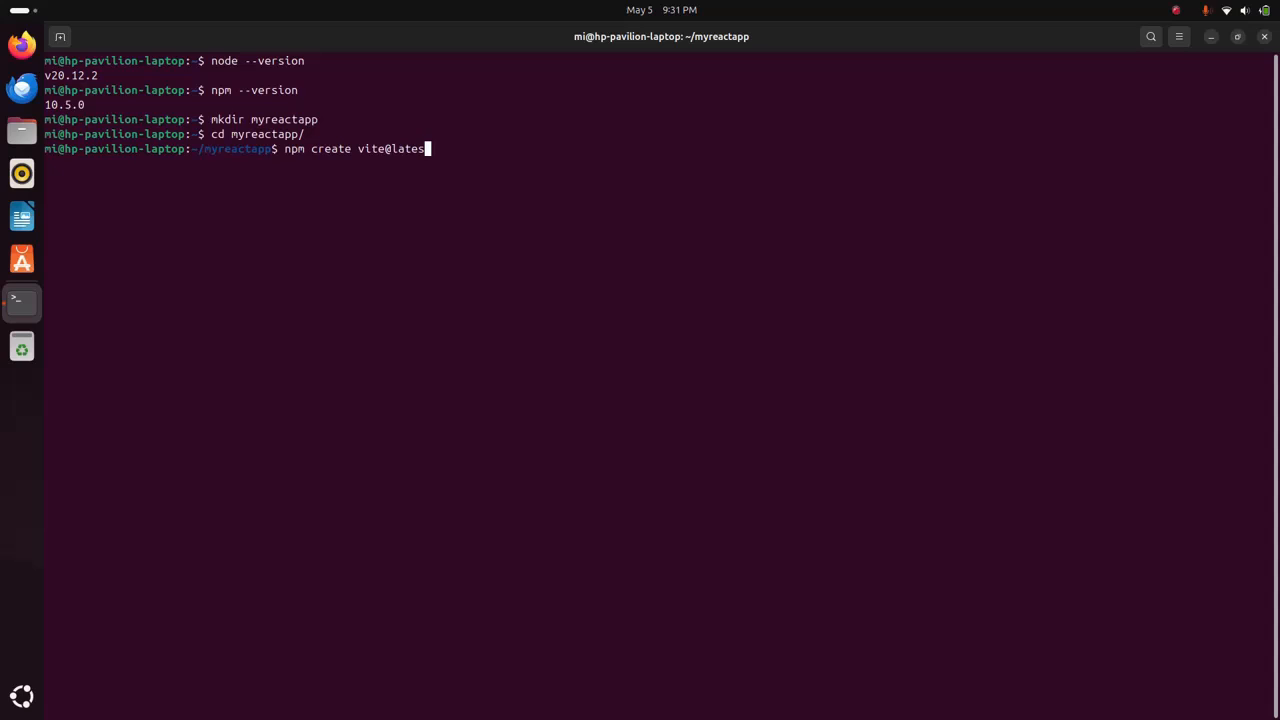
{"action": "type", "text": "t"}
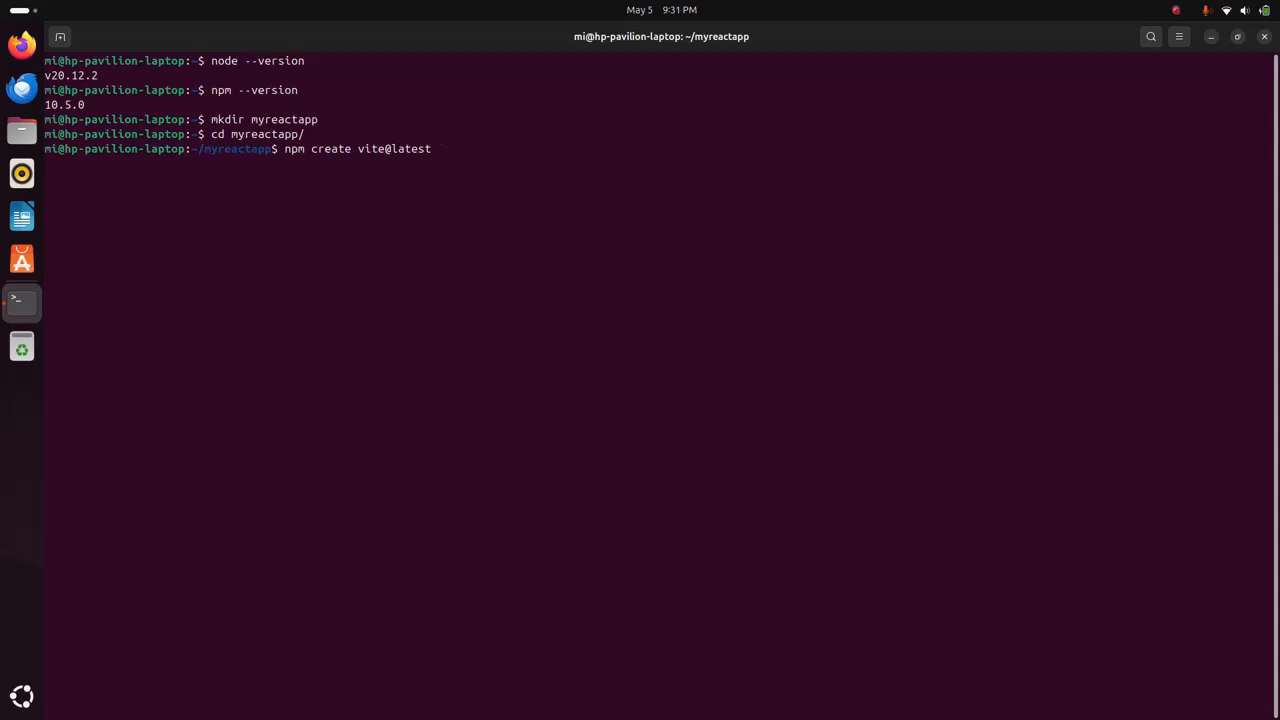
{"action": "type", "text": "mys"}
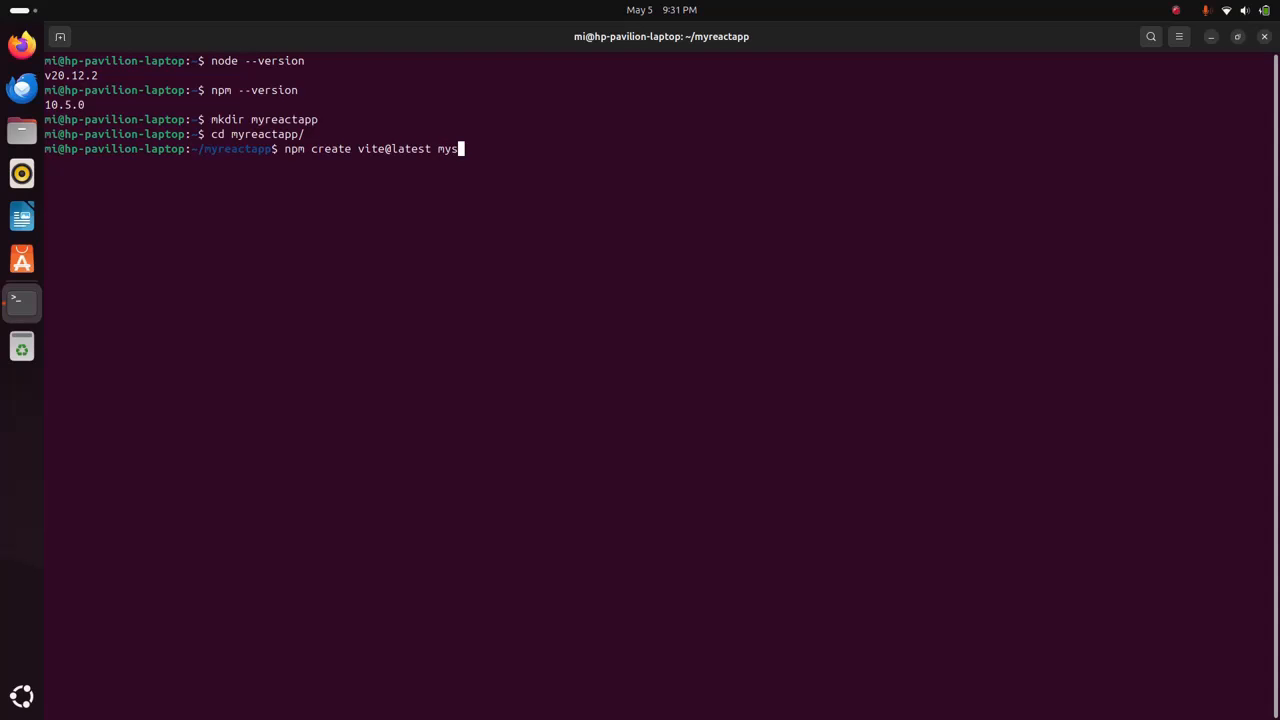
{"action": "type", "text": "ite"}
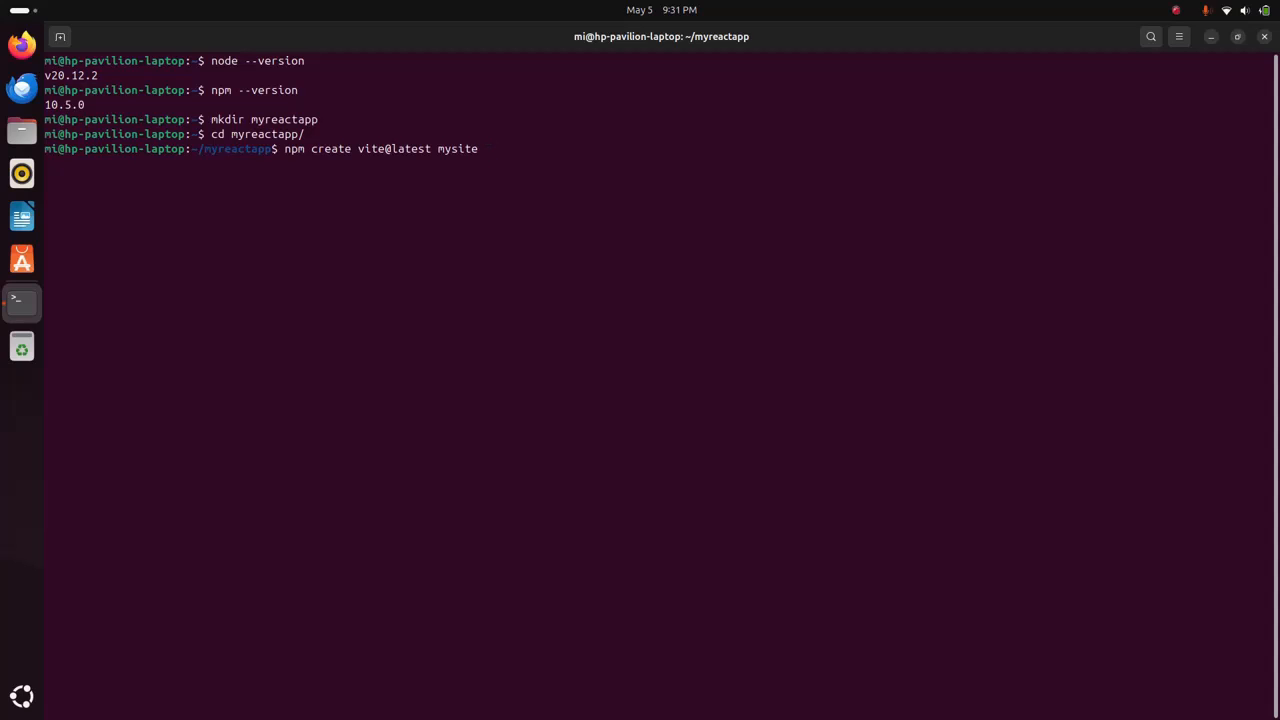
{"action": "type", "text": "--"}
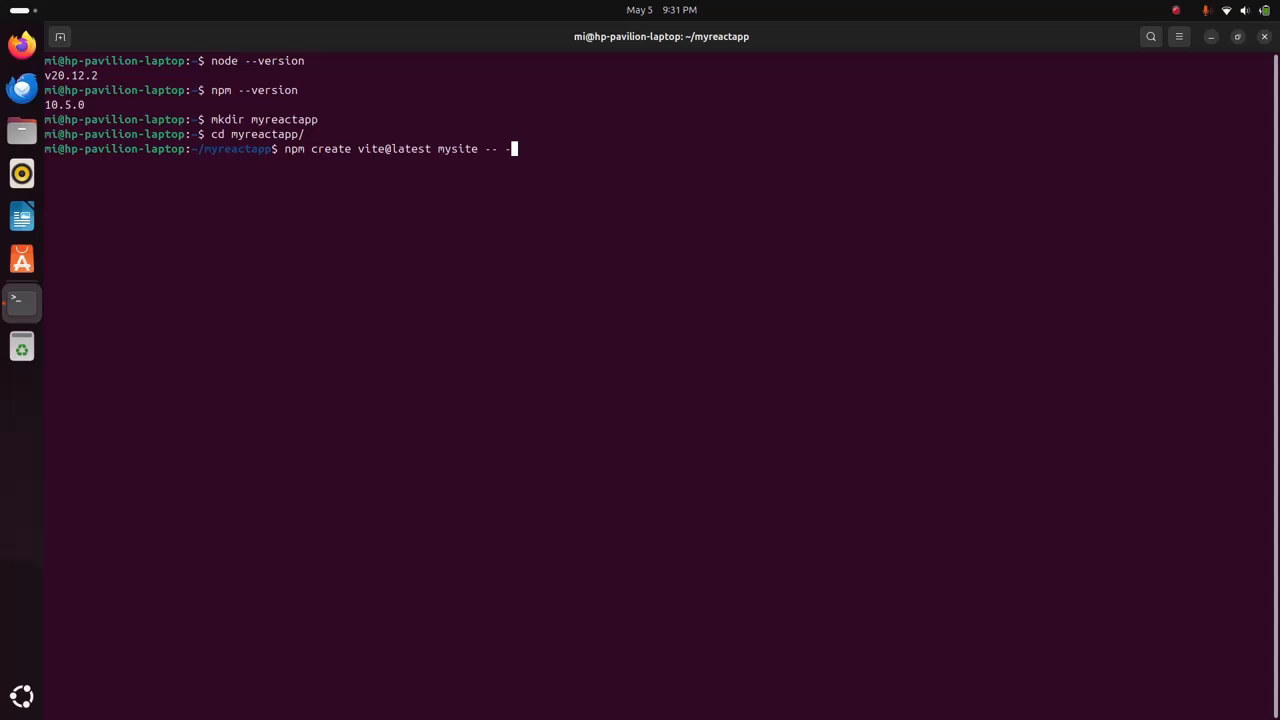
{"action": "type", "text": "-te"}
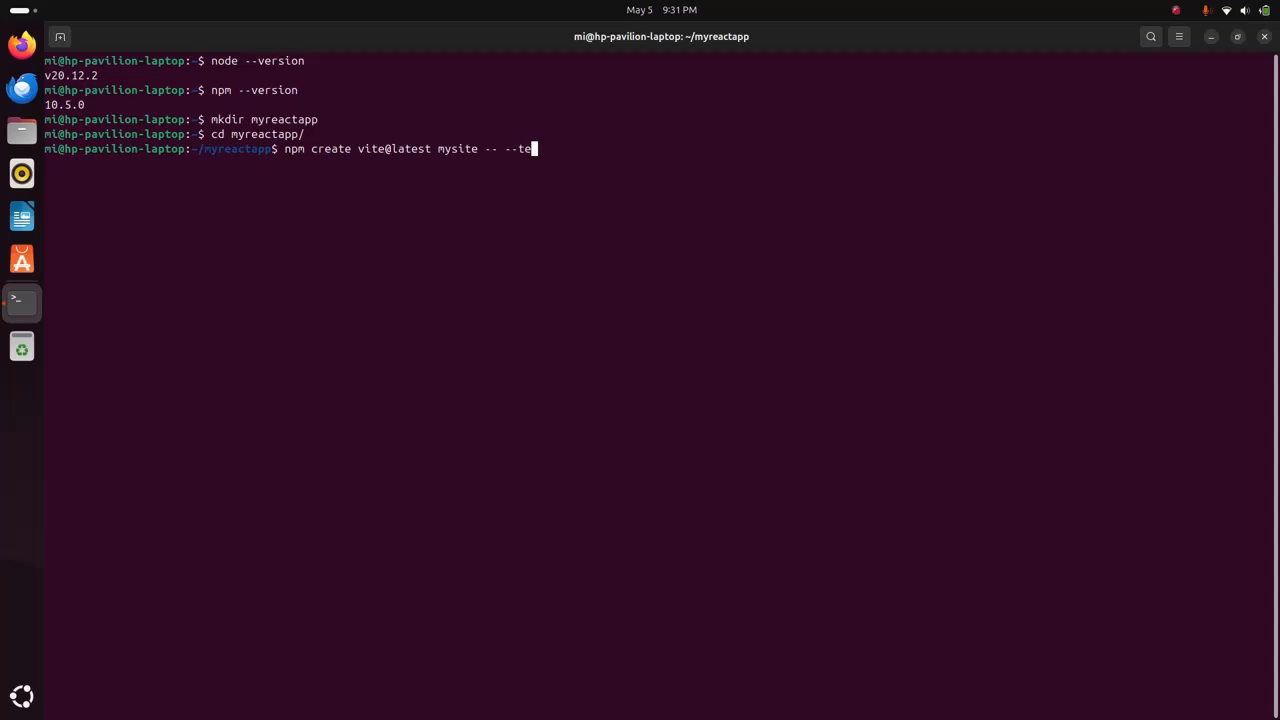
{"action": "type", "text": "mpla"}
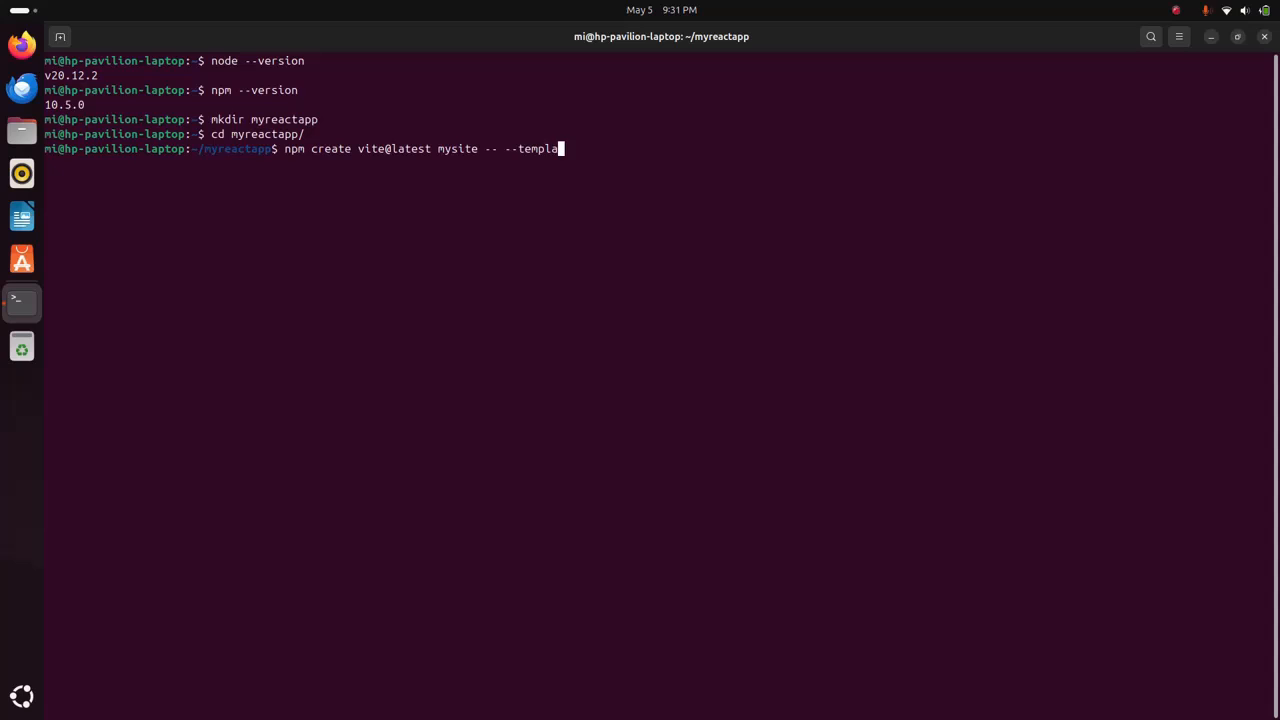
{"action": "type", "text": "te"}
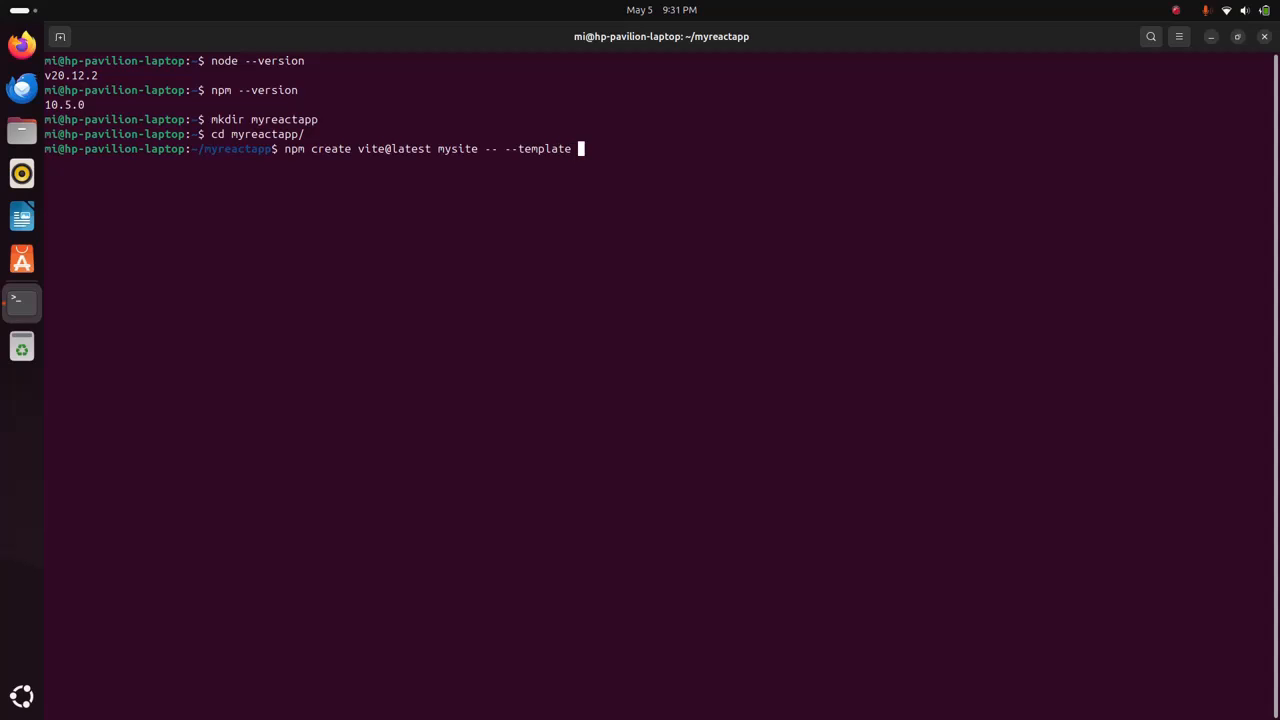
{"action": "type", "text": "react"}
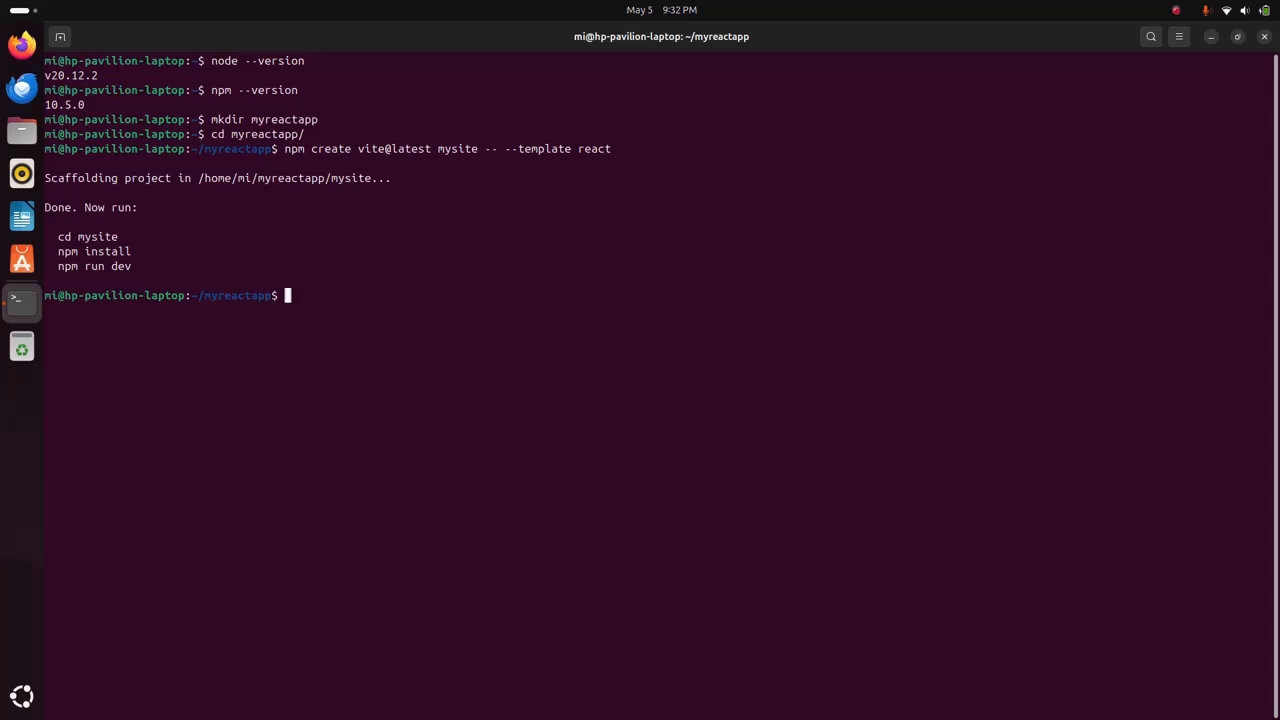
Change into mysite and run npm install to add its 278 dependency packages.
{"action": "type", "text": "cd"}
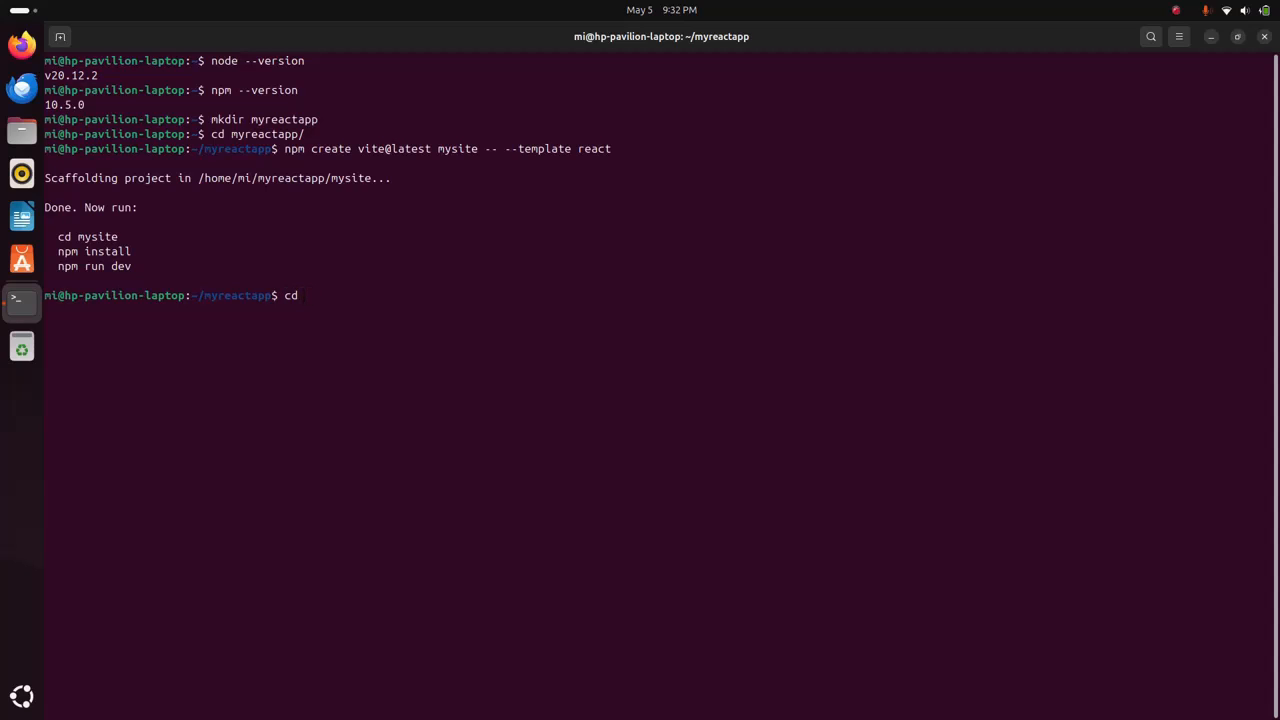
{"action": "type", "text": "mysite/"}
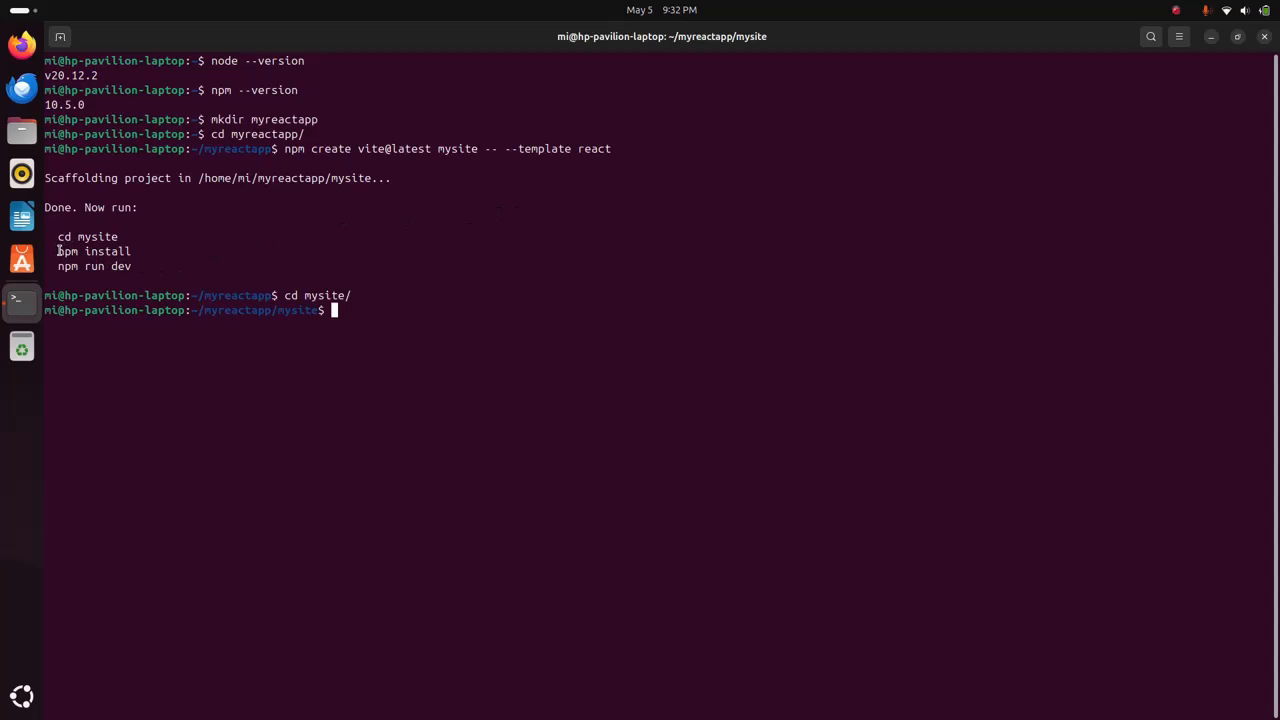
{"action": "double_click", "coordinate": [92, 252]}
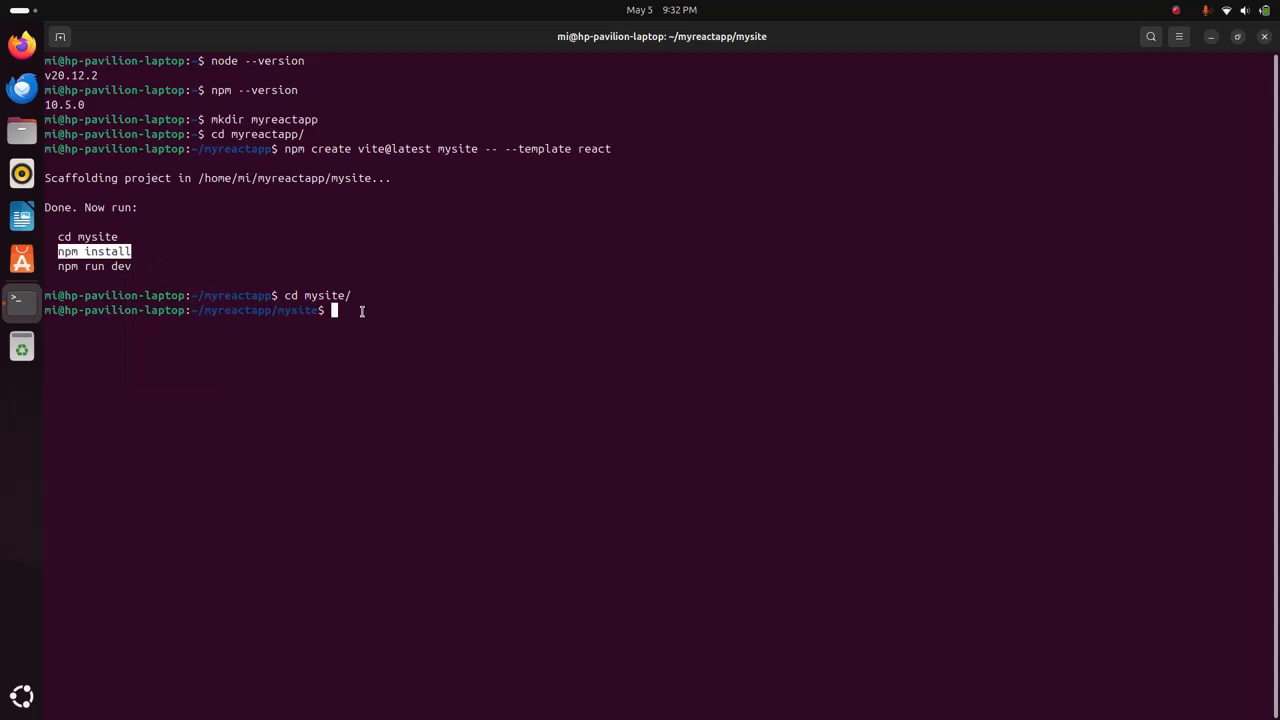
{"action": "type", "text": "npm install"}
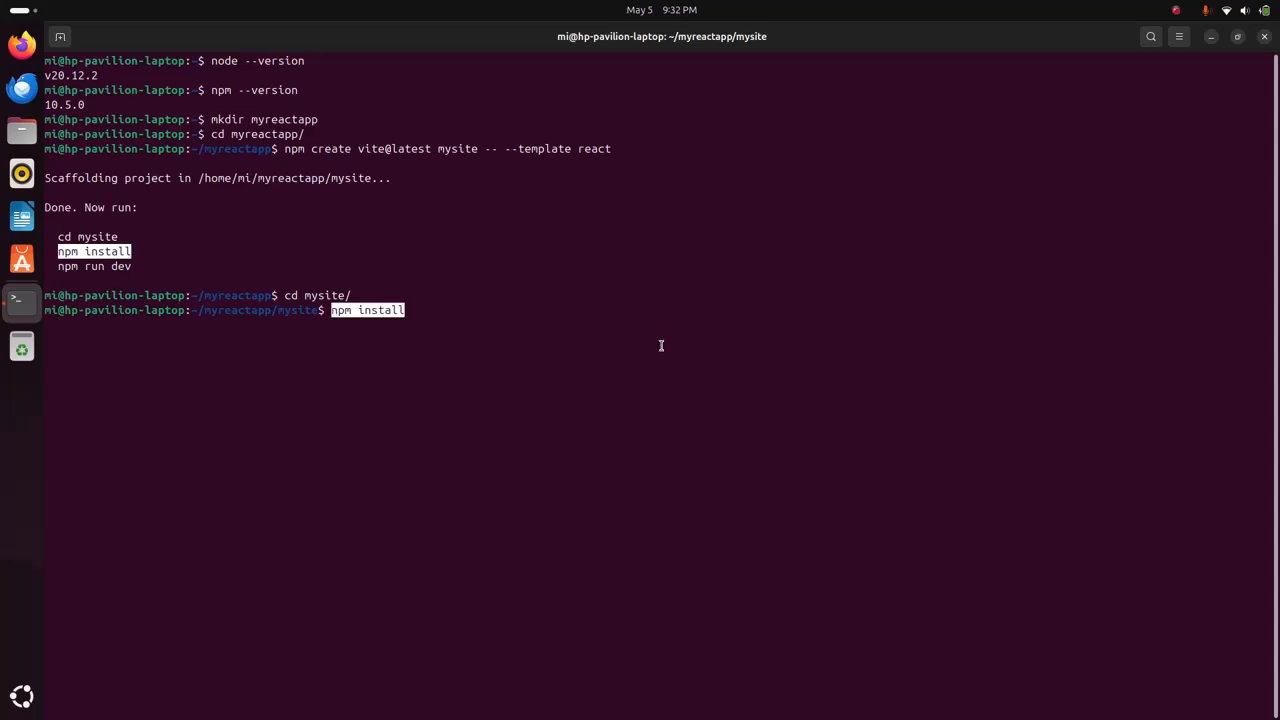
{"action": "key", "text": "Return"}
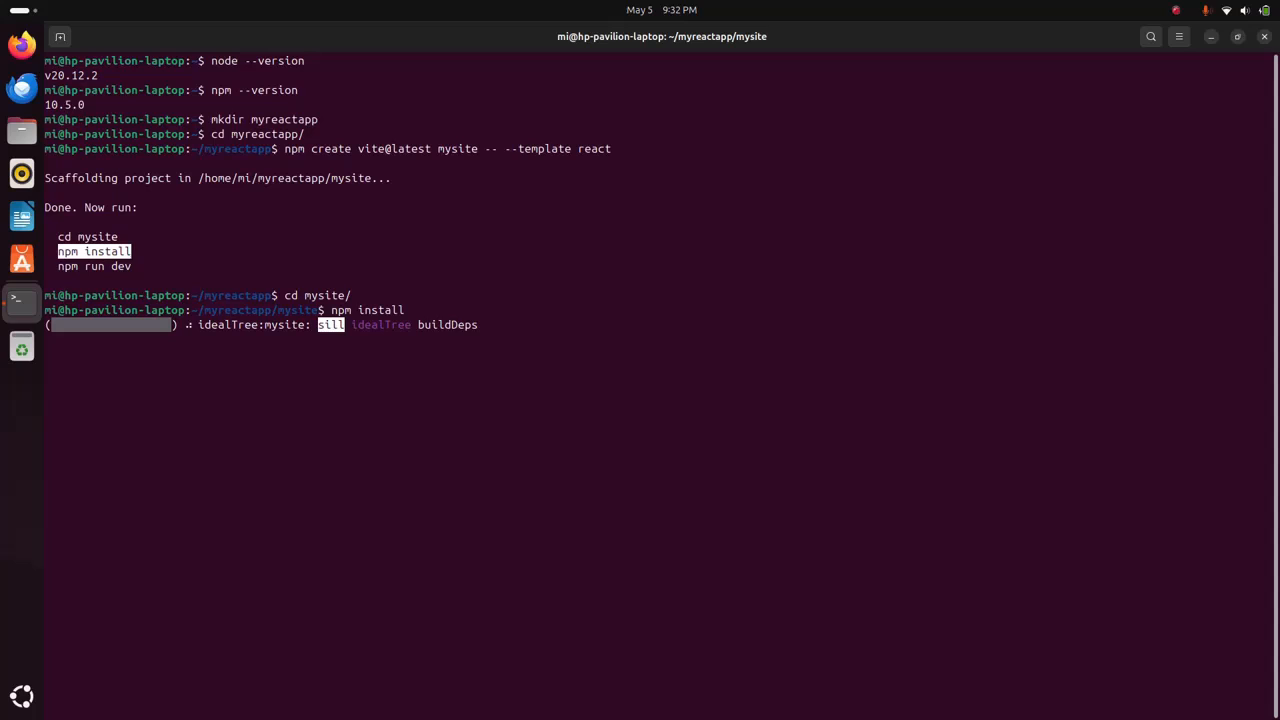
{"action": "mouse_move", "coordinate": [536, 330]}
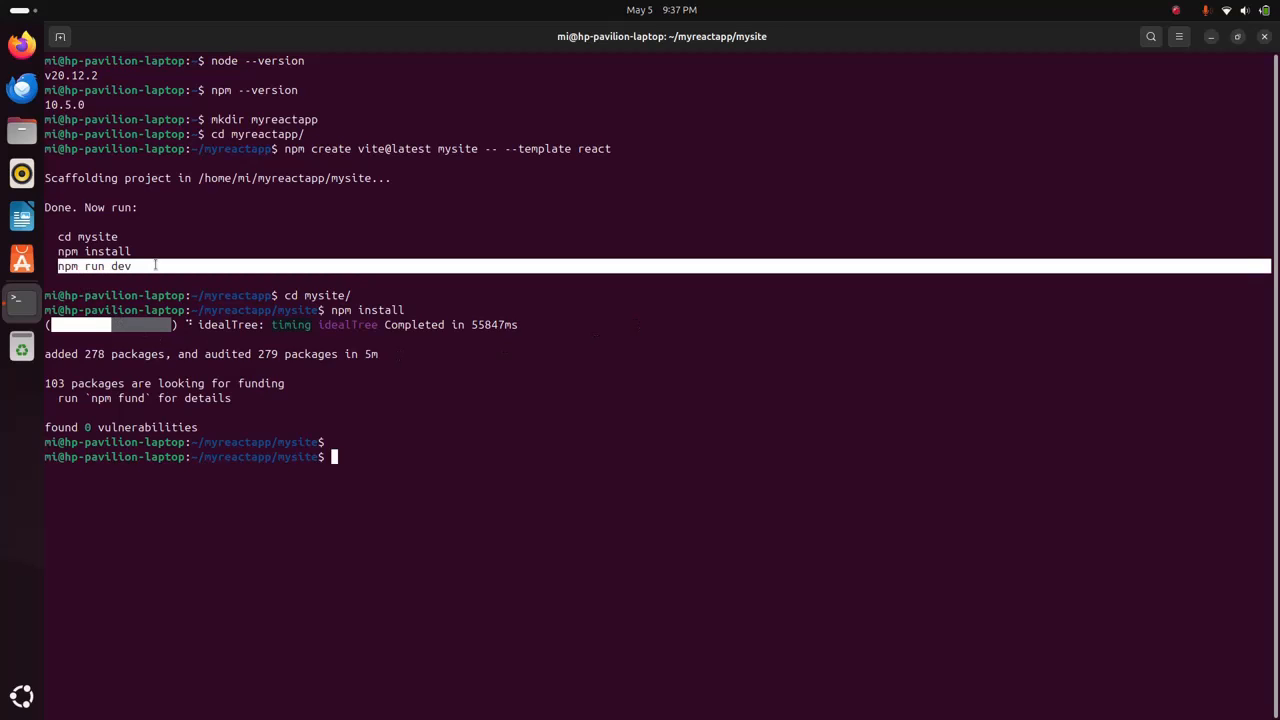
Paste and run npm run dev, then copy the localhost:5173 address from the server output.
{"action": "double_click", "coordinate": [94, 266]}
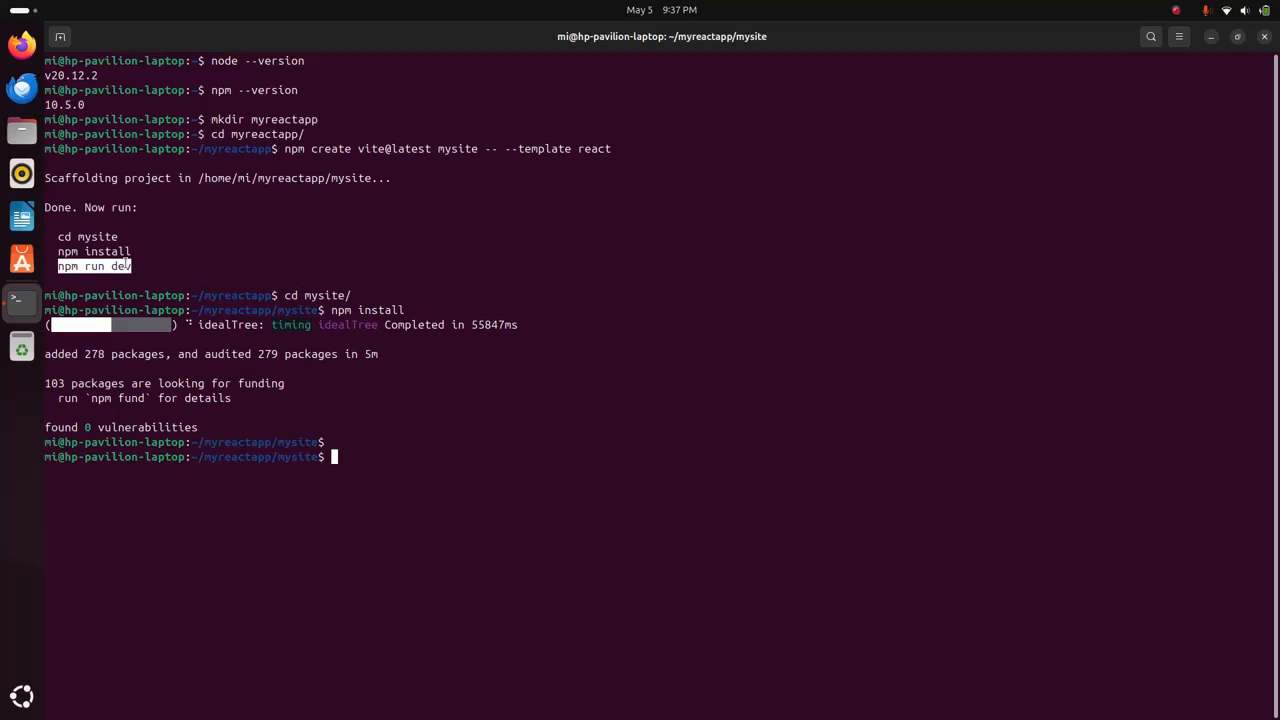
{"action": "right_click", "coordinate": [336, 456]}
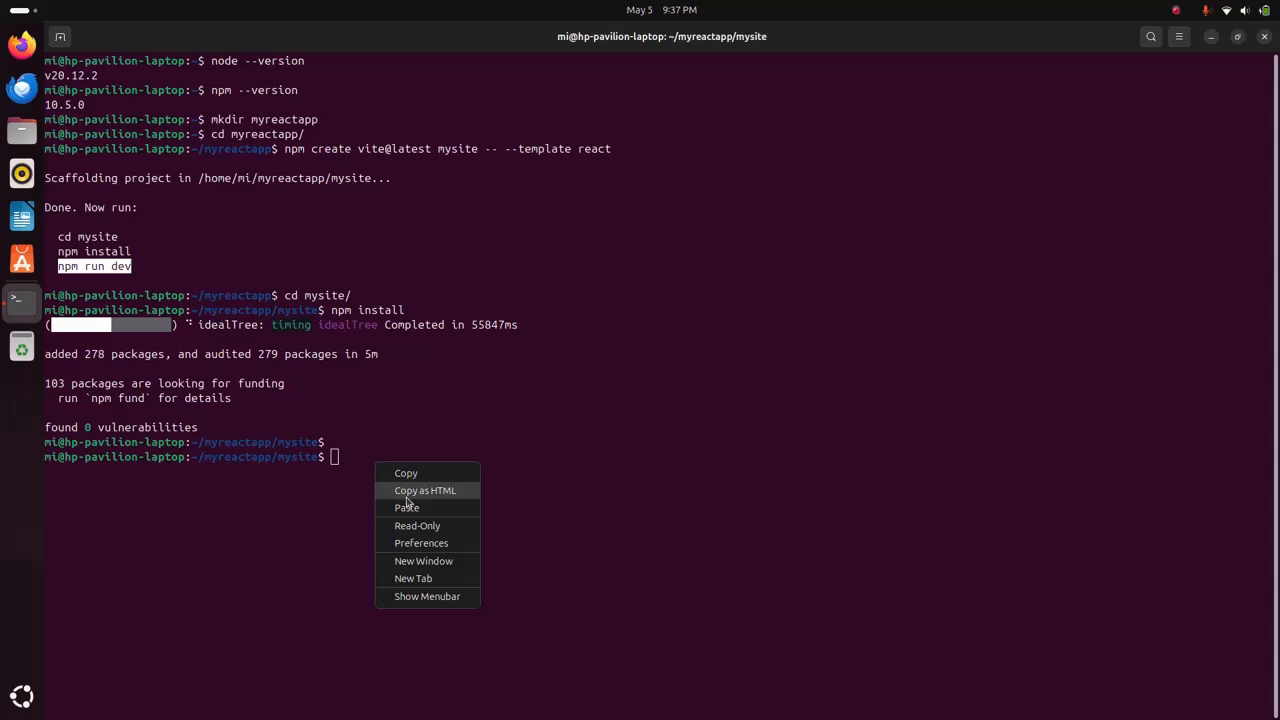
{"action": "left_click", "coordinate": [408, 508]}
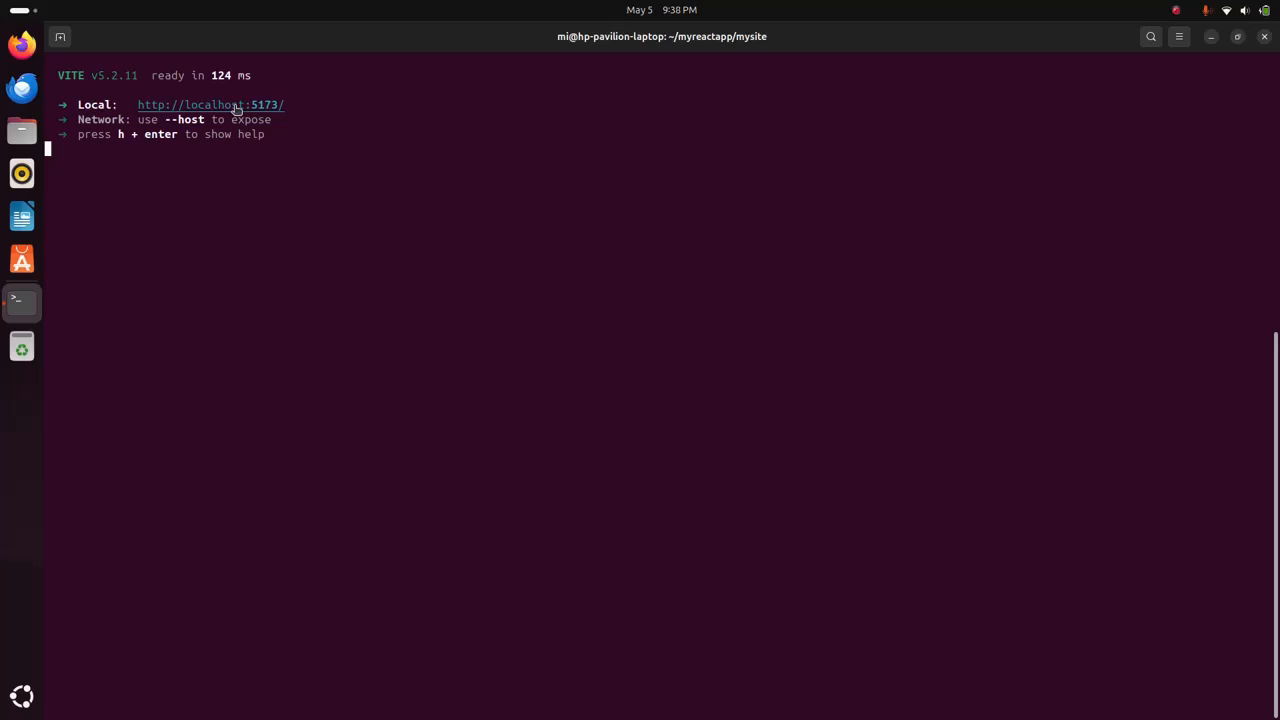
{"action": "right_click", "coordinate": [236, 104]}
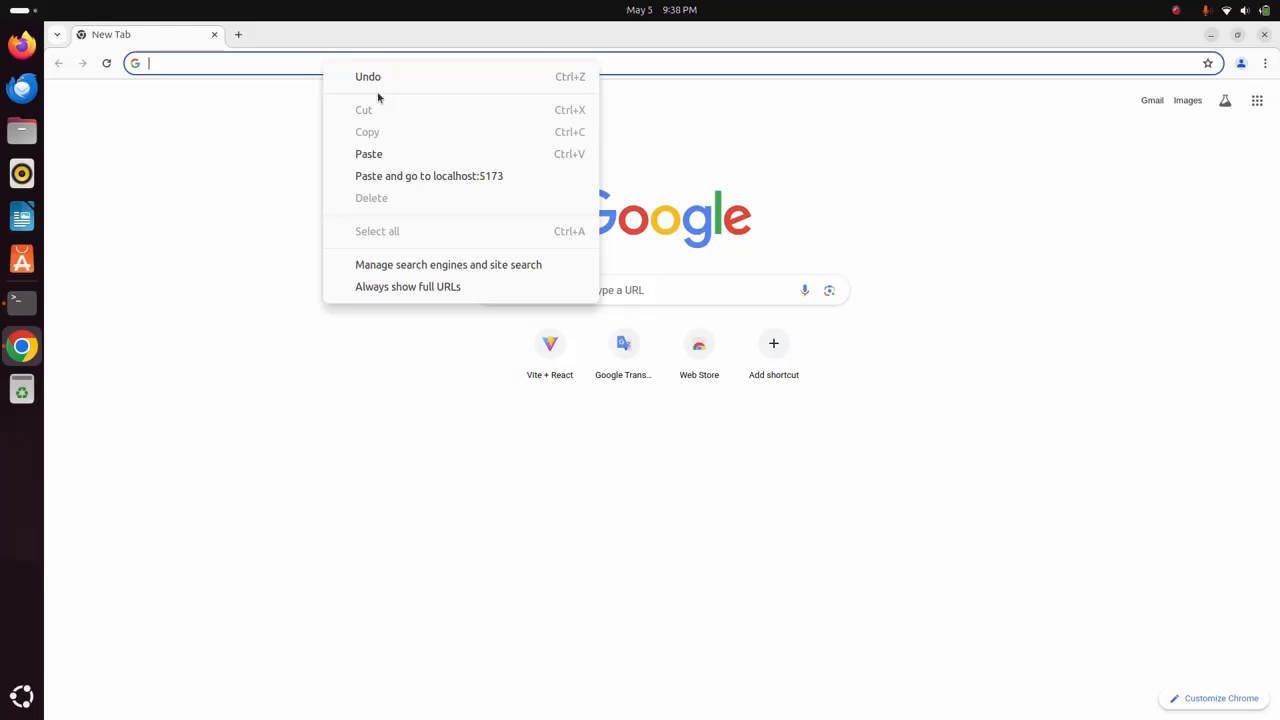
Load localhost:5173 in Chrome to show the Vite + React page, then start a fresh terminal window.
{"action": "left_click", "coordinate": [428, 176]}
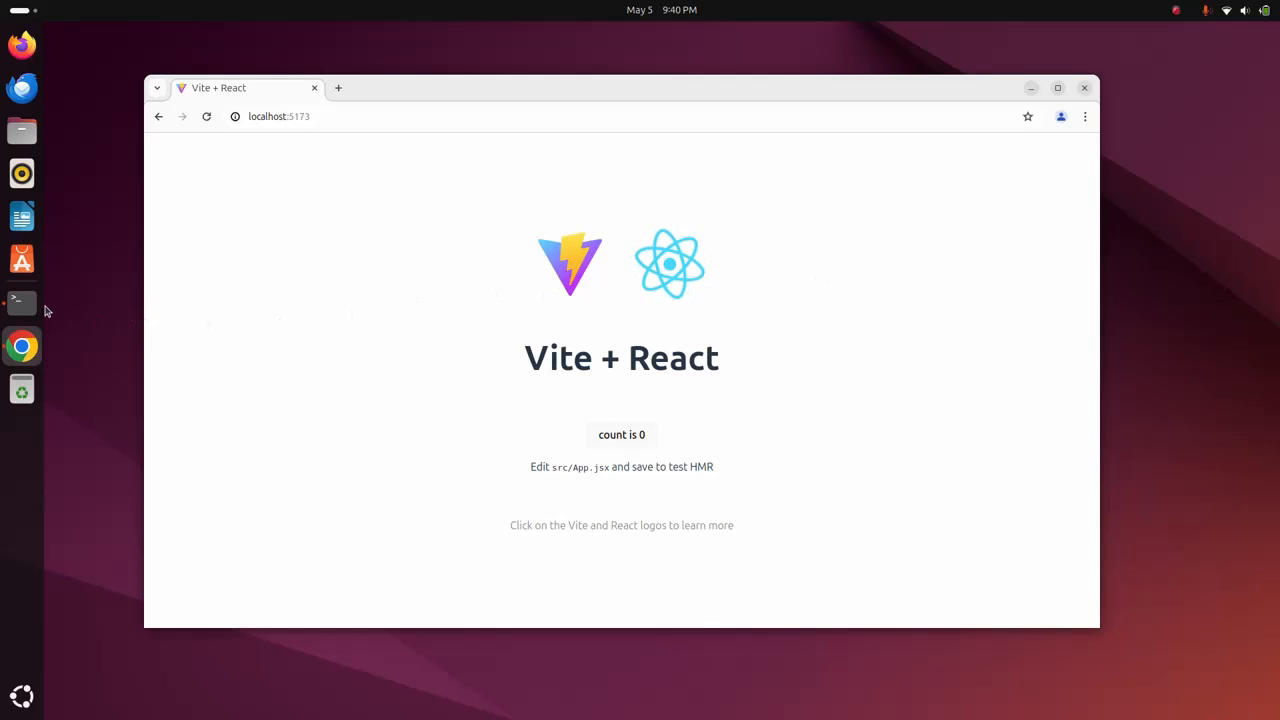
{"action": "left_click", "coordinate": [22, 304]}
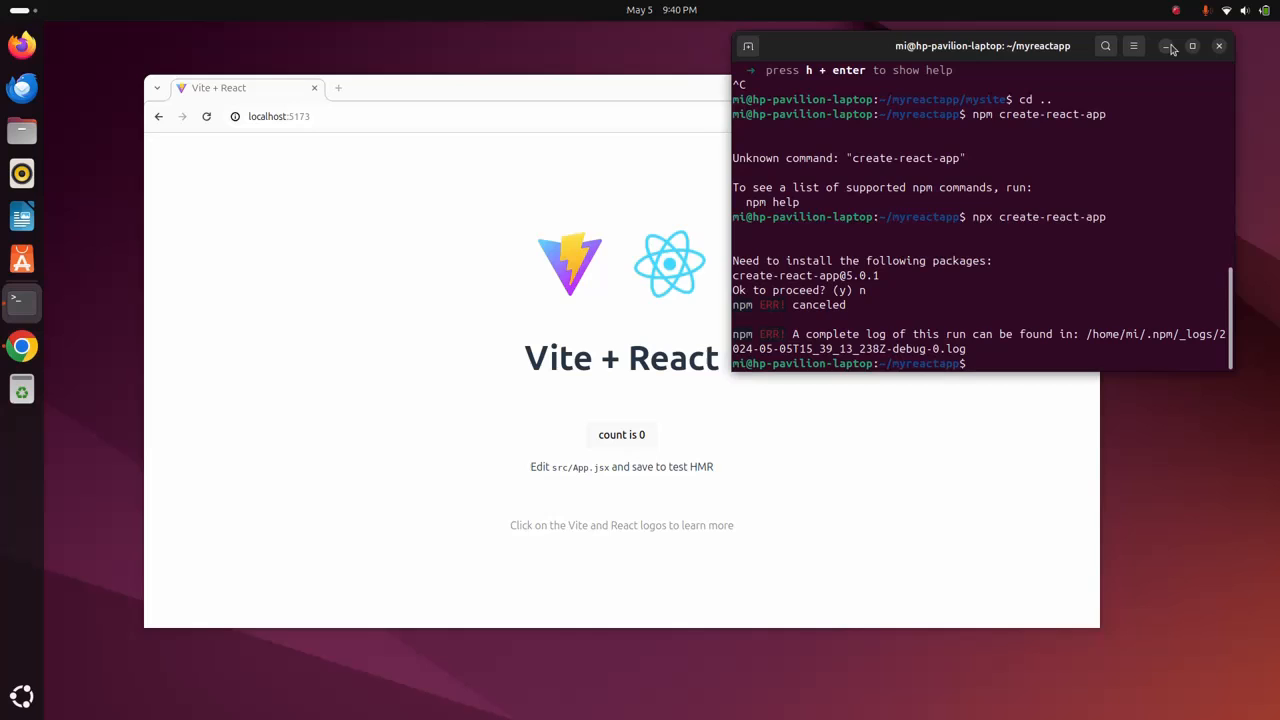
{"action": "left_click", "coordinate": [1168, 46]}
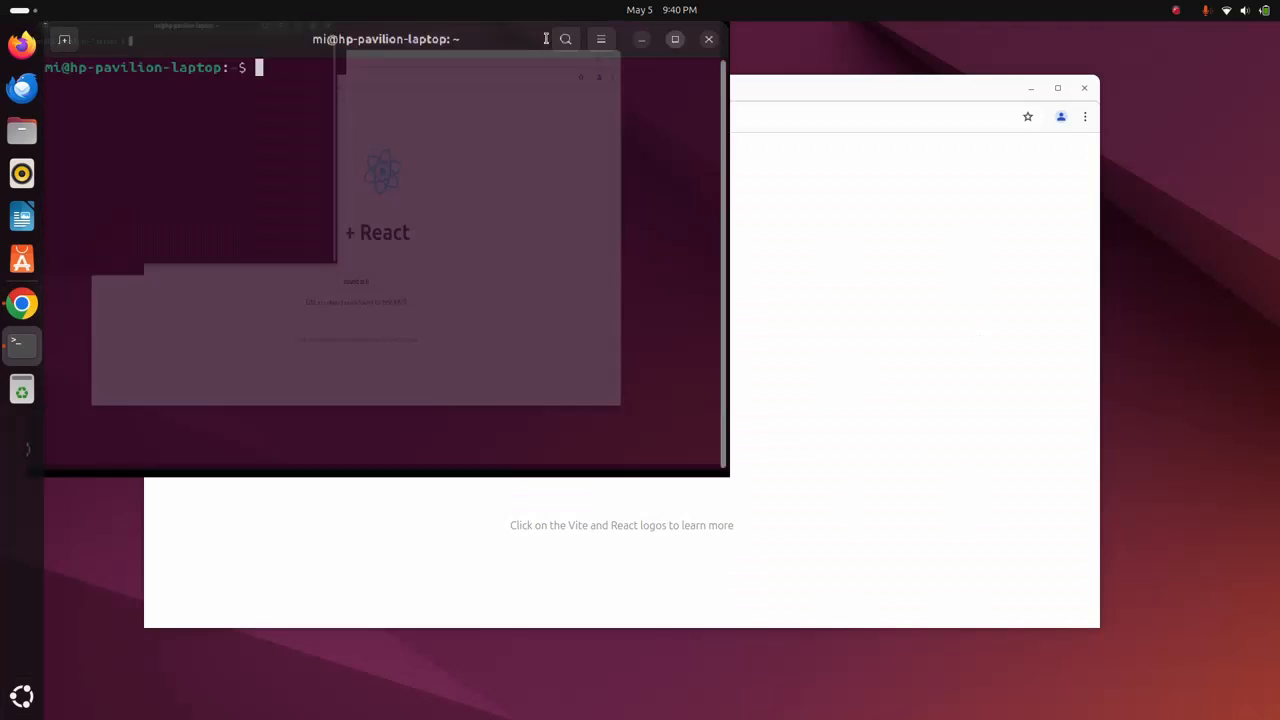
Maximize the terminal and enter 'npx create-react-app myreactproject' at the home prompt.
{"action": "left_click", "coordinate": [676, 40]}
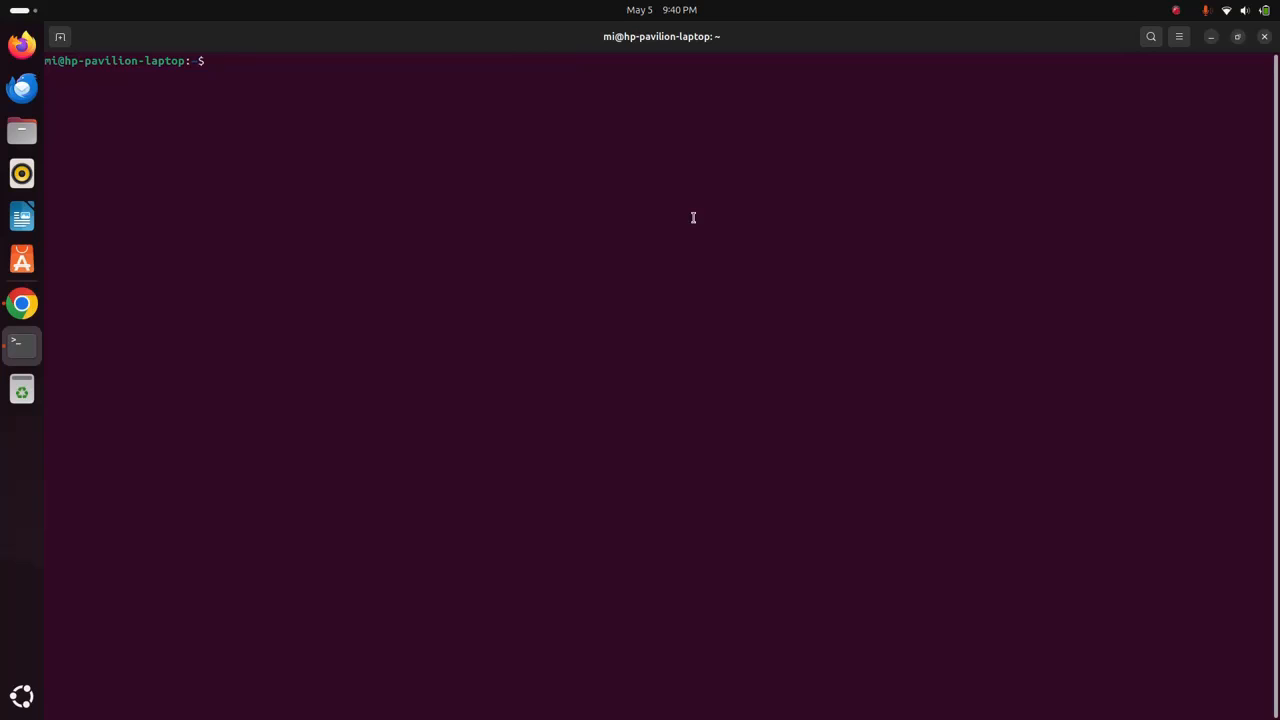
{"action": "mouse_move", "coordinate": [644, 284]}
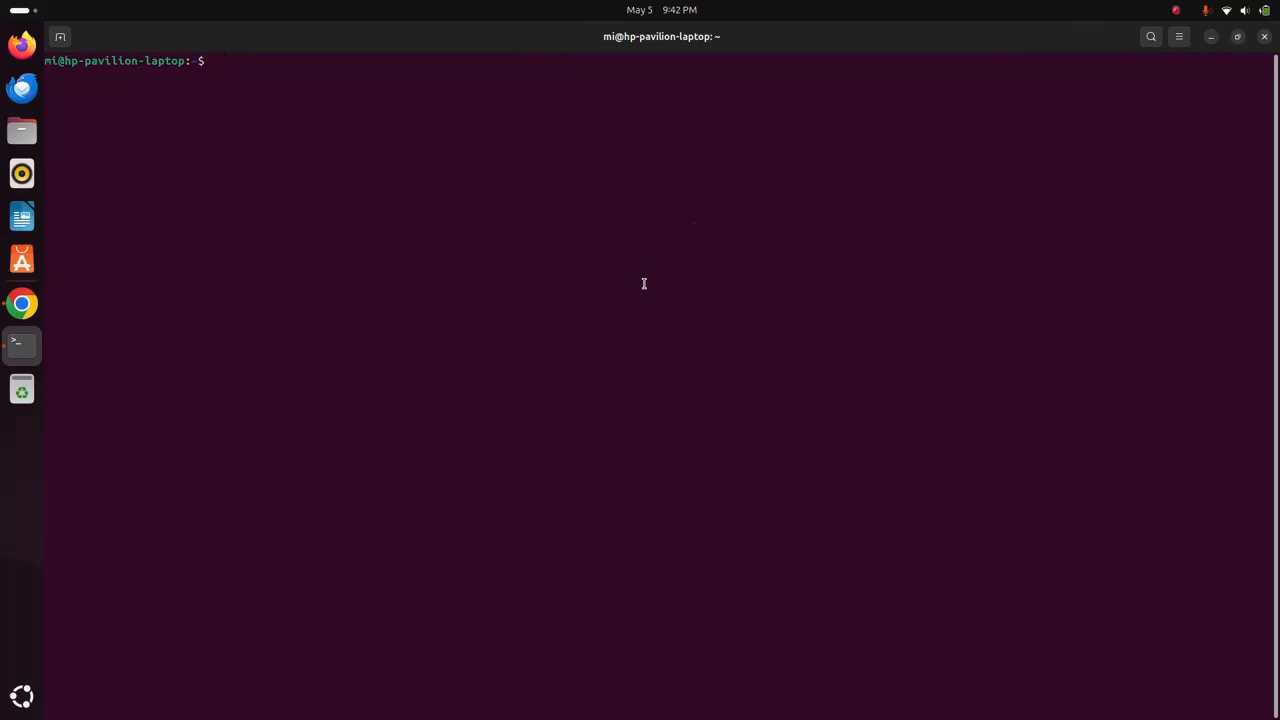
{"action": "type", "text": "np"}
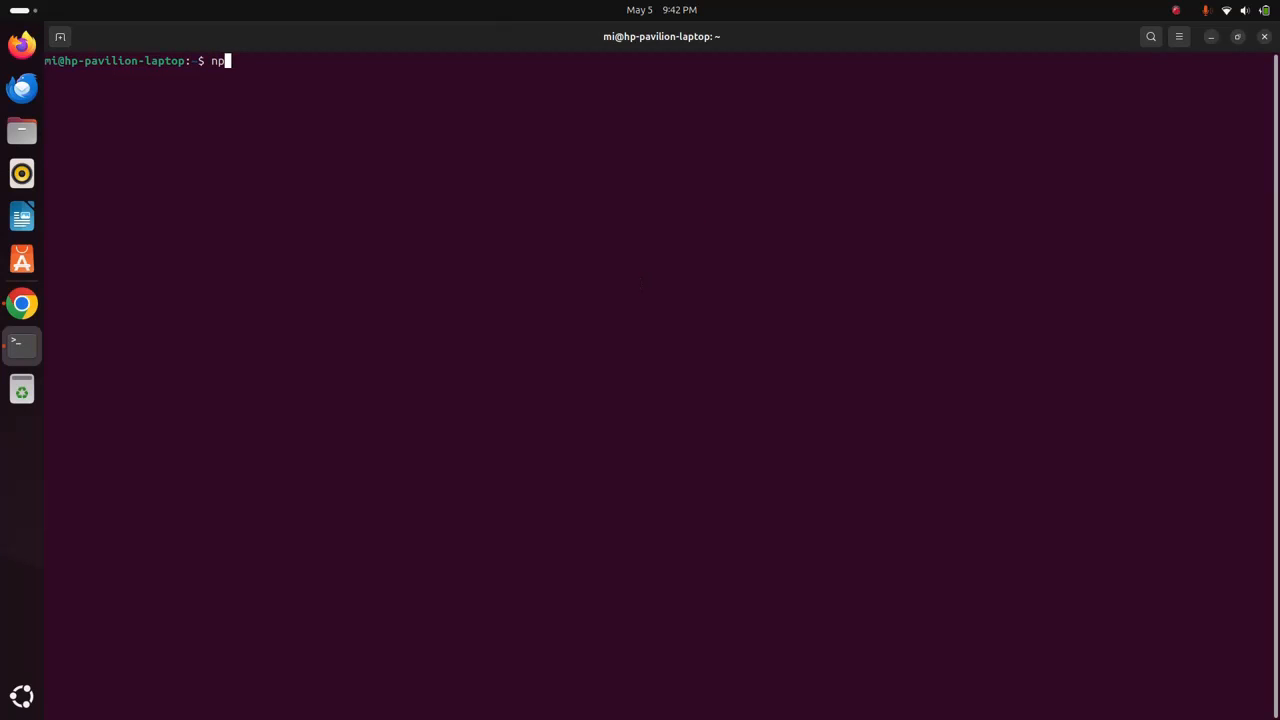
{"action": "type", "text": "x"}
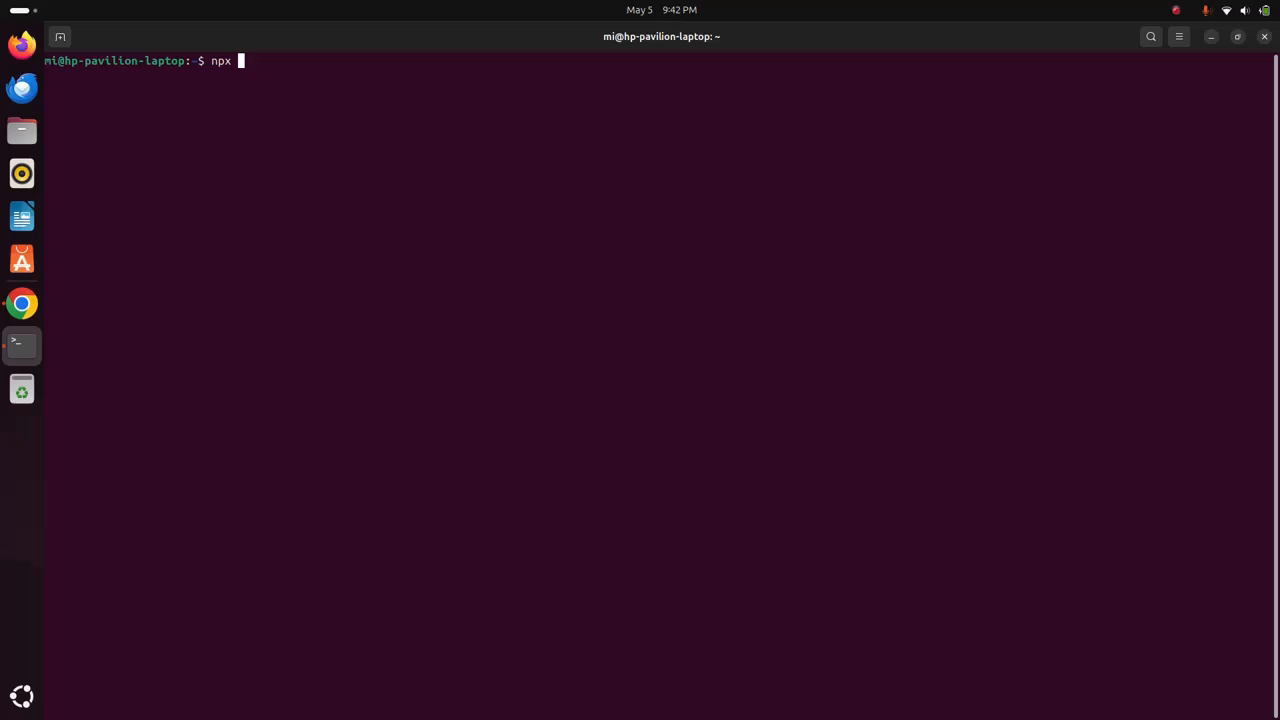
{"action": "type", "text": "create"}
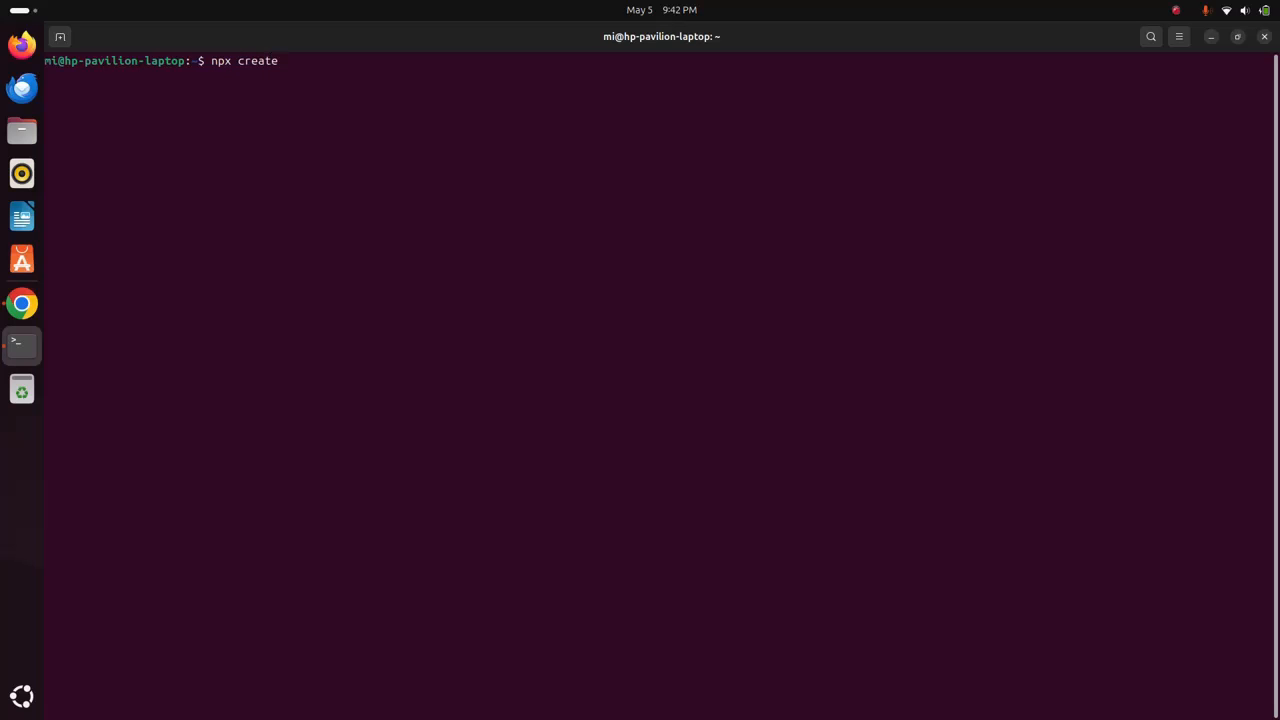
{"action": "type", "text": "-react"}
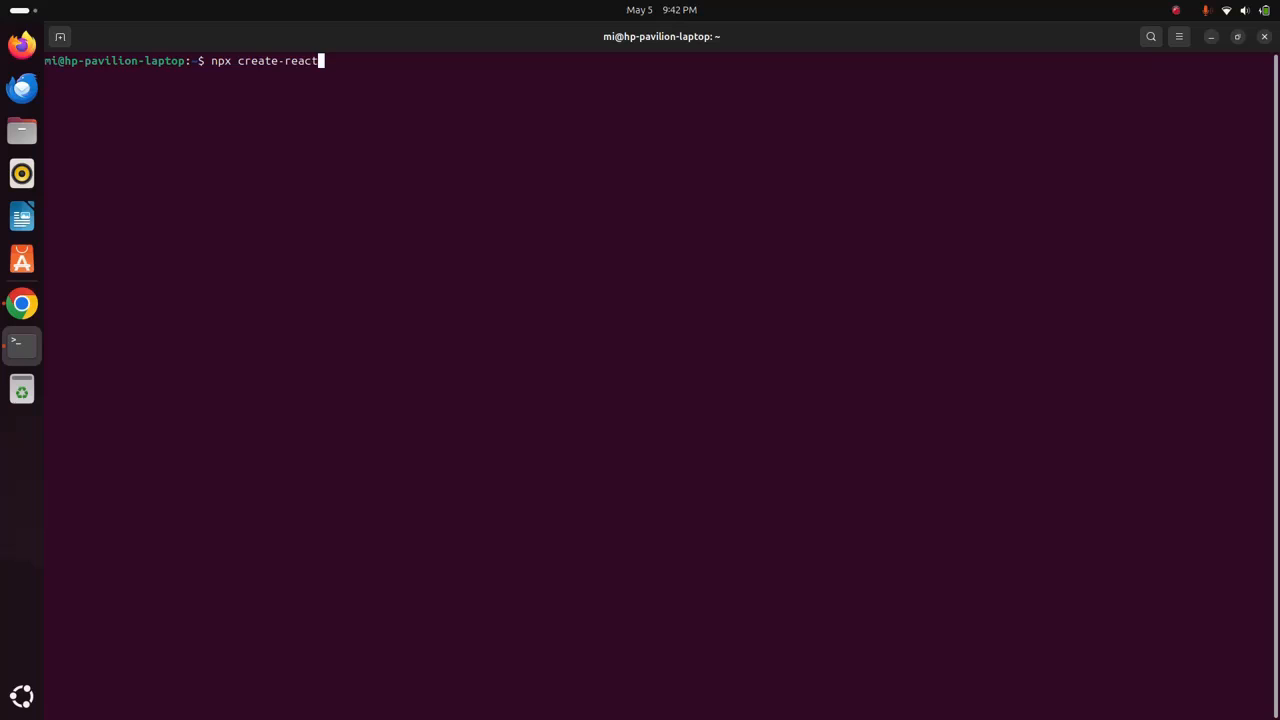
{"action": "type", "text": "-app"}
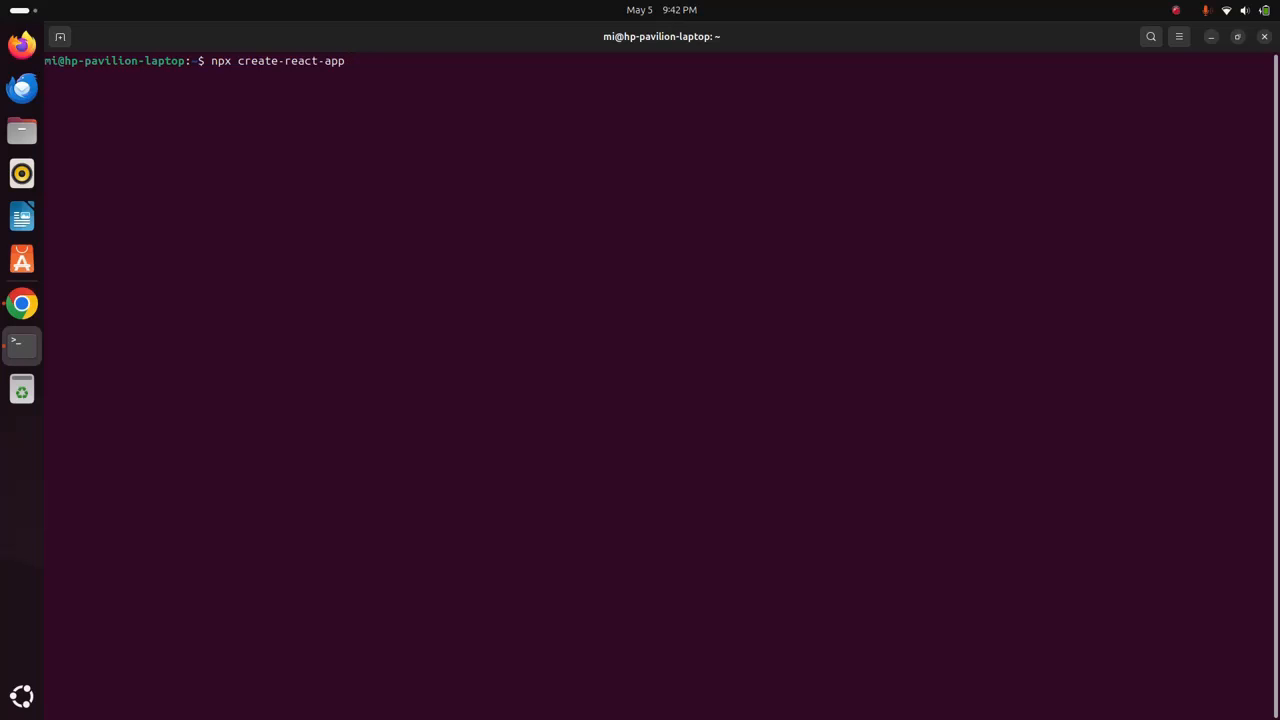
{"action": "type", "text": "mya"}
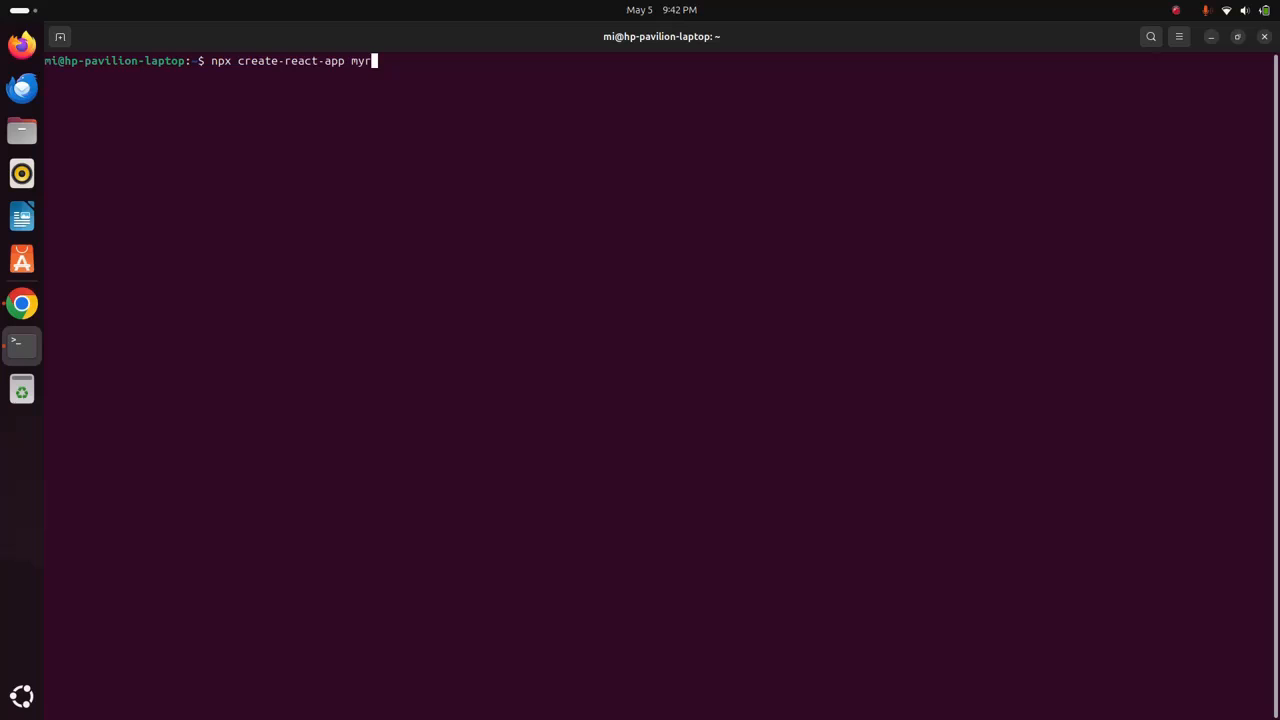
{"action": "type", "text": "eact"}
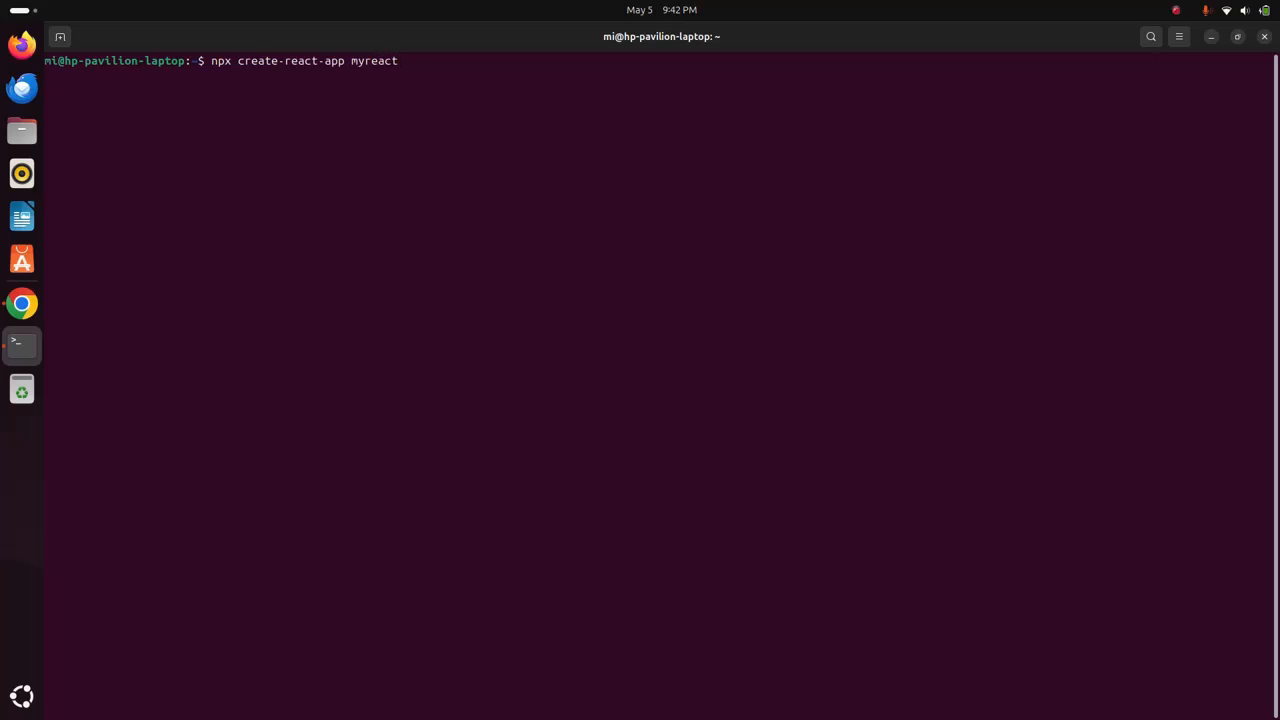
{"action": "type", "text": "pro"}
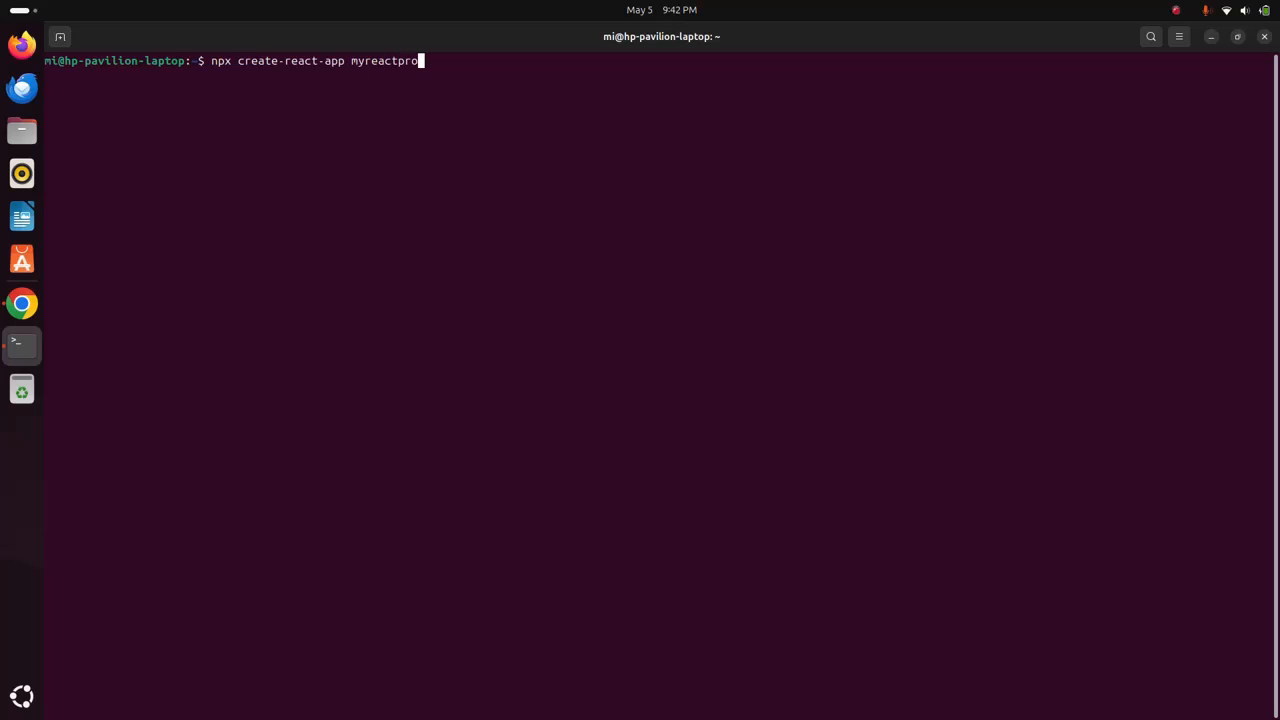
{"action": "type", "text": "ject"}
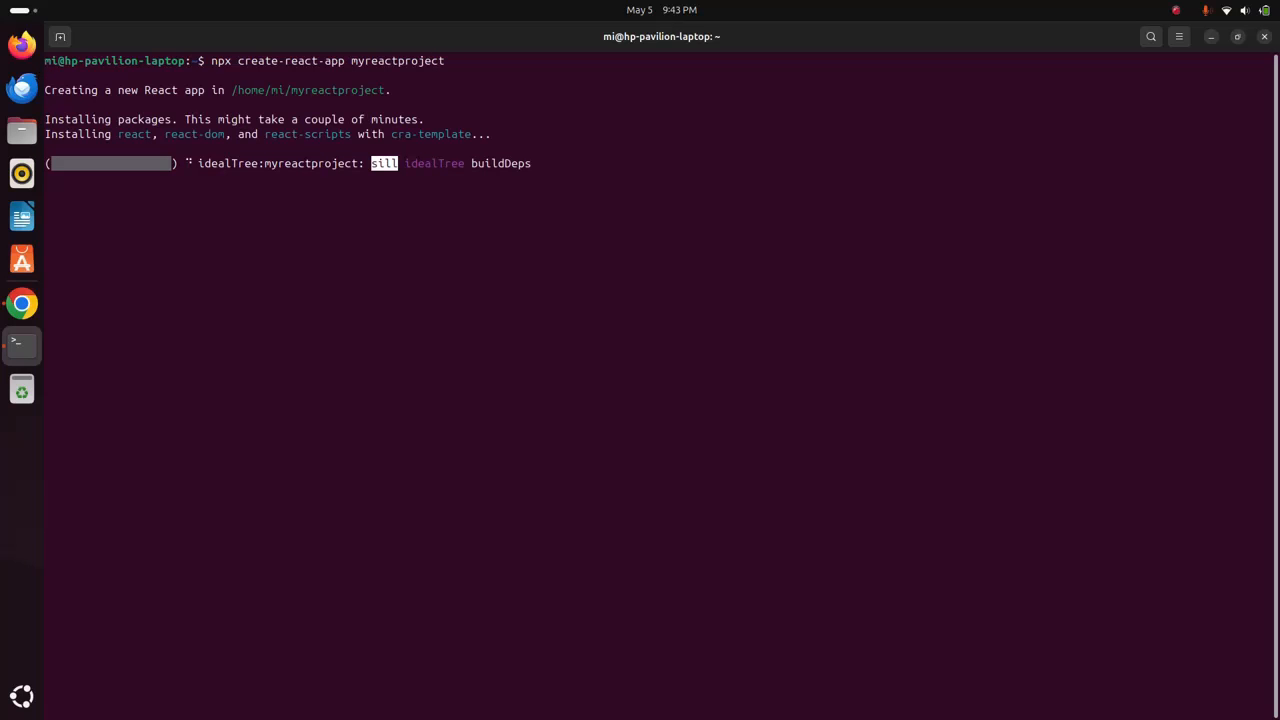
{"action": "mouse_move", "coordinate": [596, 300]}
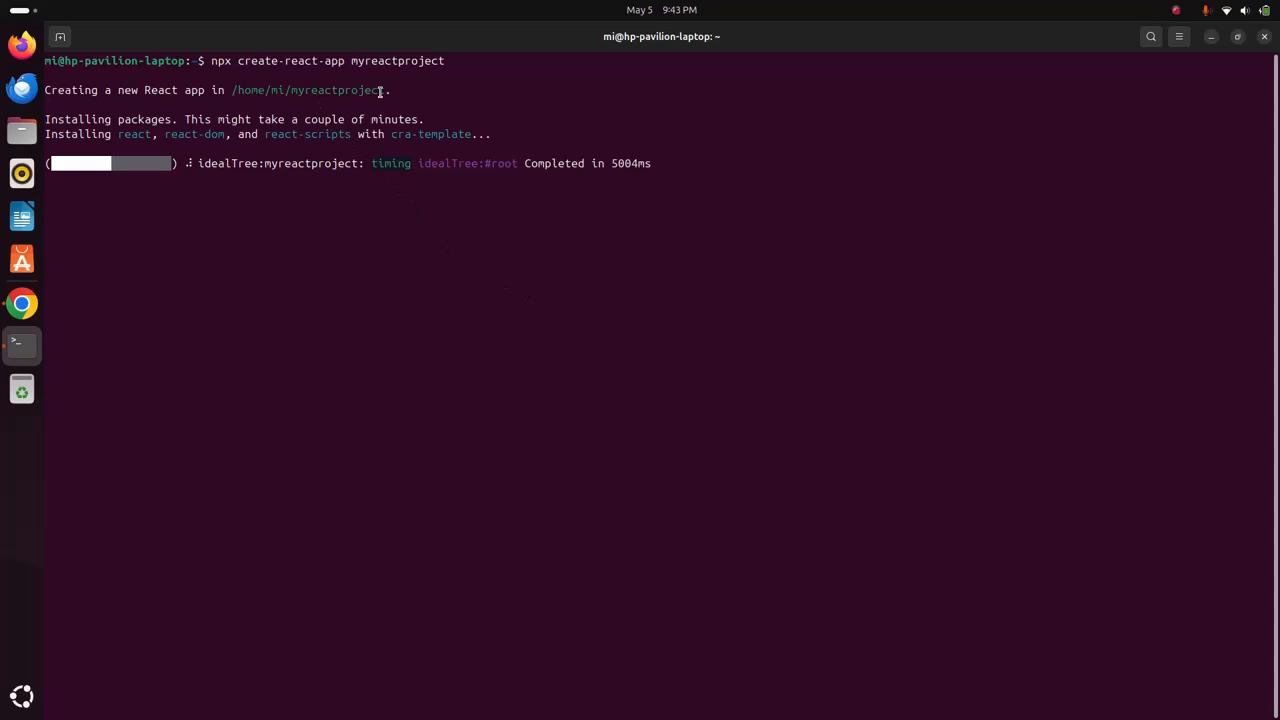
Follow the create-react-app install output until 'Success! Created myreactproject' appears.
{"action": "double_click", "coordinate": [336, 90]}
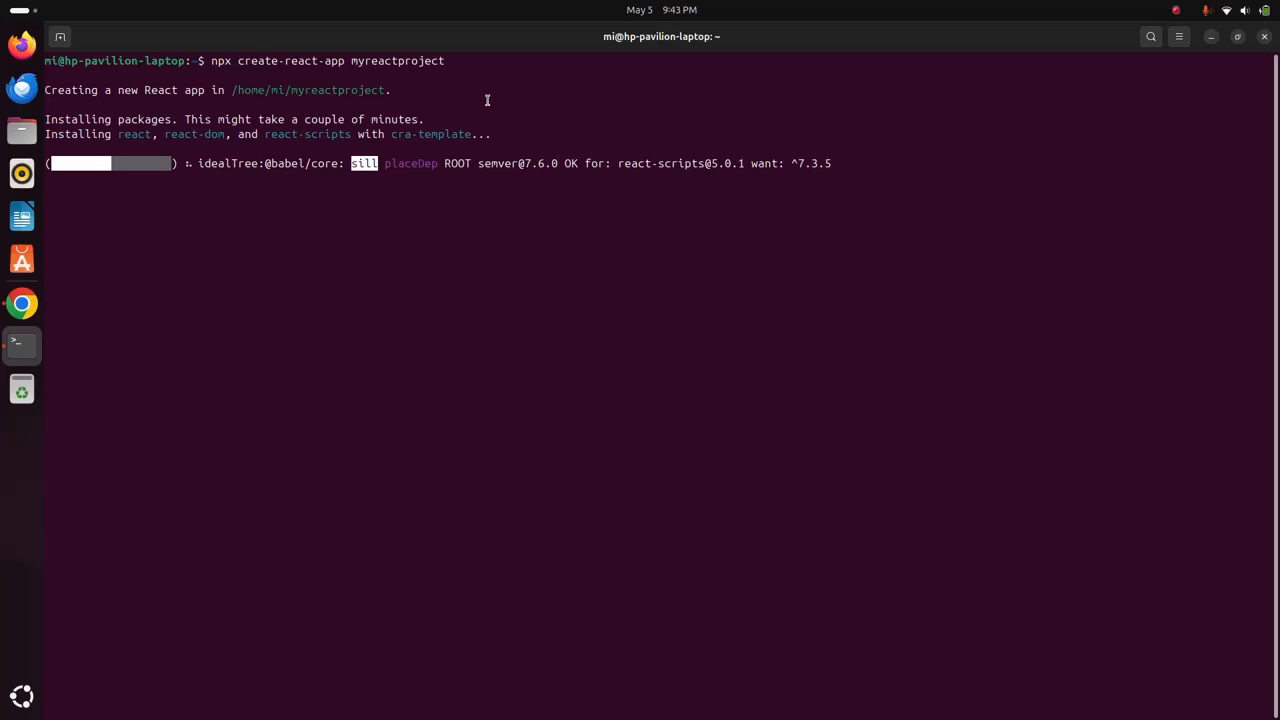
{"action": "double_click", "coordinate": [134, 134]}
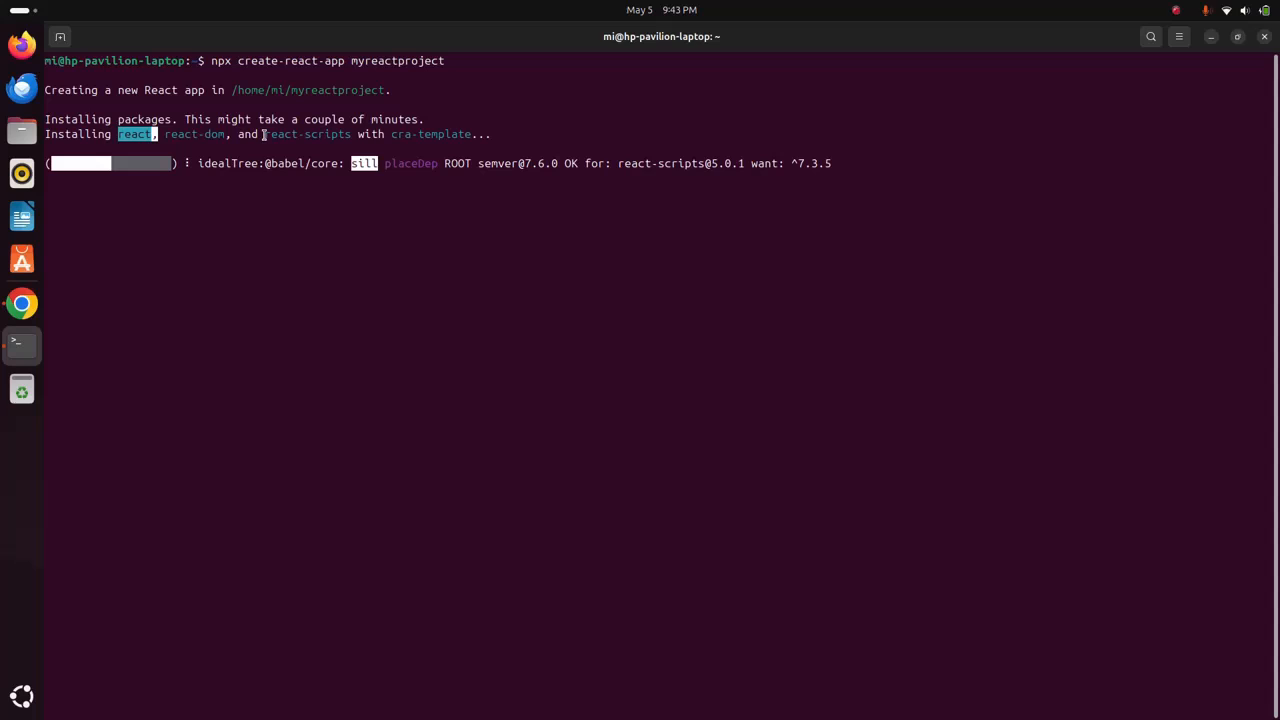
{"action": "mouse_move", "coordinate": [390, 134]}
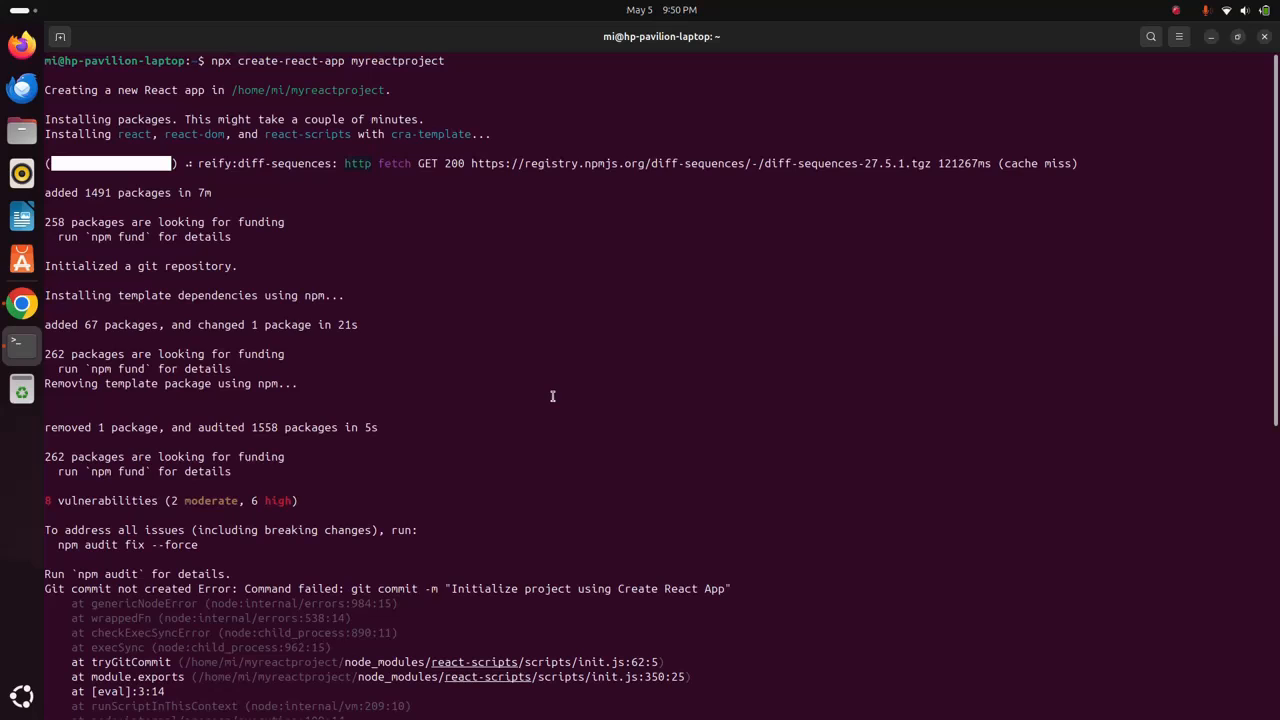
{"action": "mouse_move", "coordinate": [488, 252]}
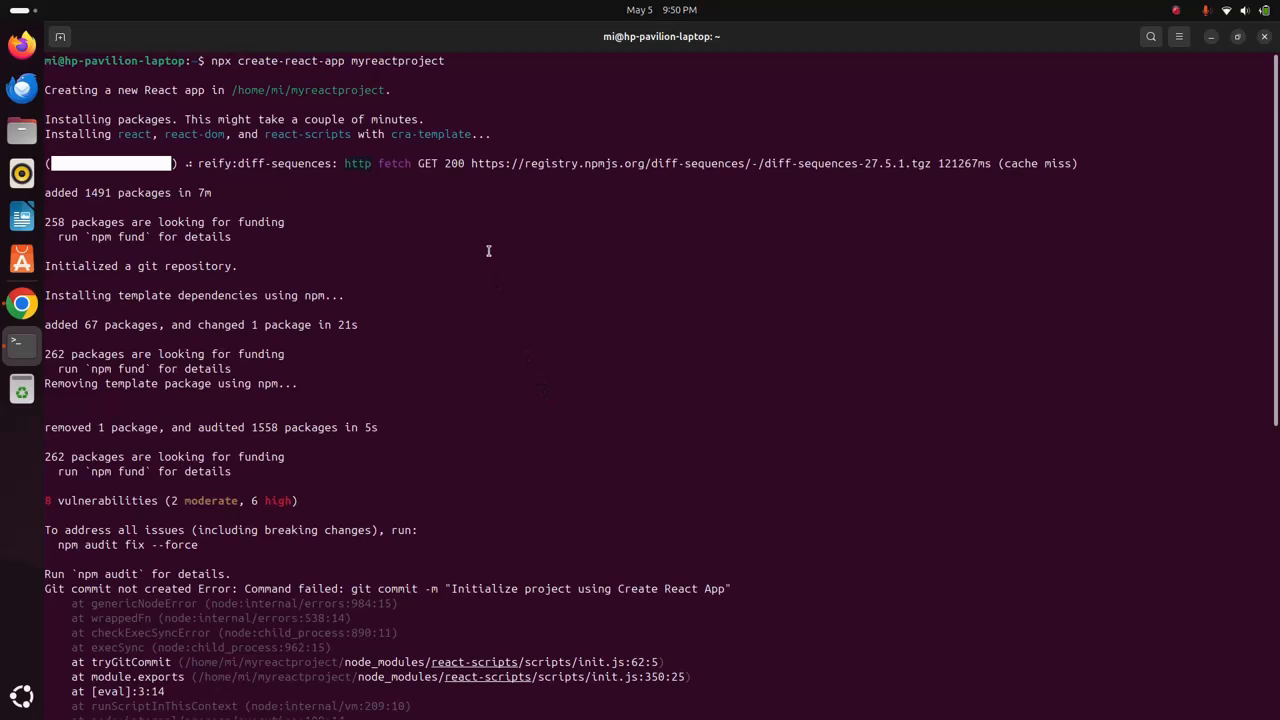
{"action": "scroll", "scroll_direction": "down", "scroll_amount": 3}
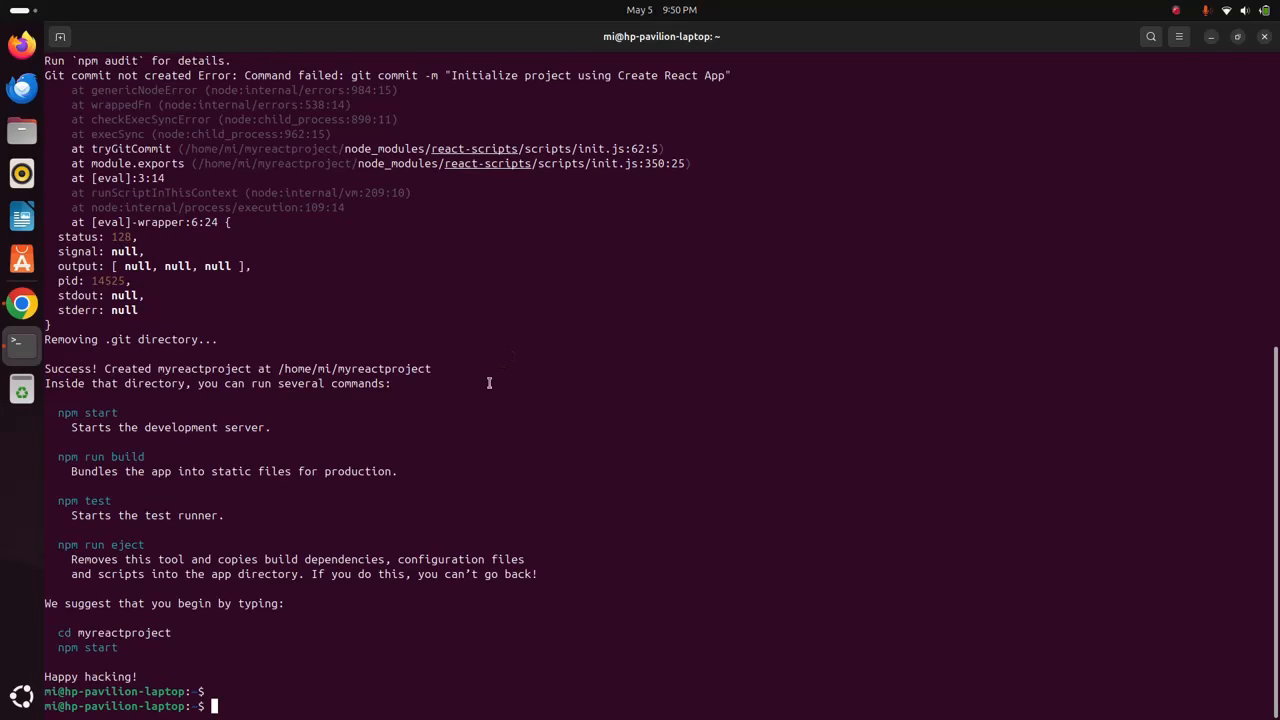
{"action": "mouse_move", "coordinate": [548, 444]}
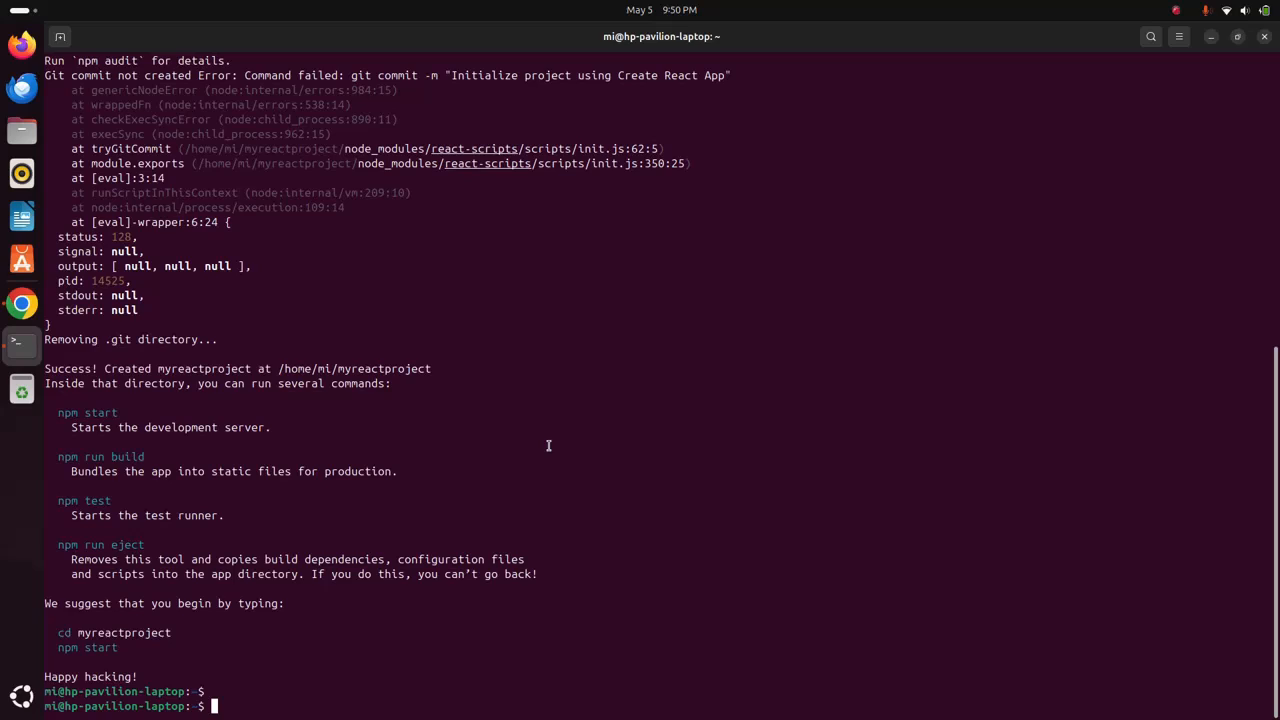
From myreactproject, run npm start until it compiles at localhost:3000, then stop it with Ctrl+C.
{"action": "type", "text": "cd"}
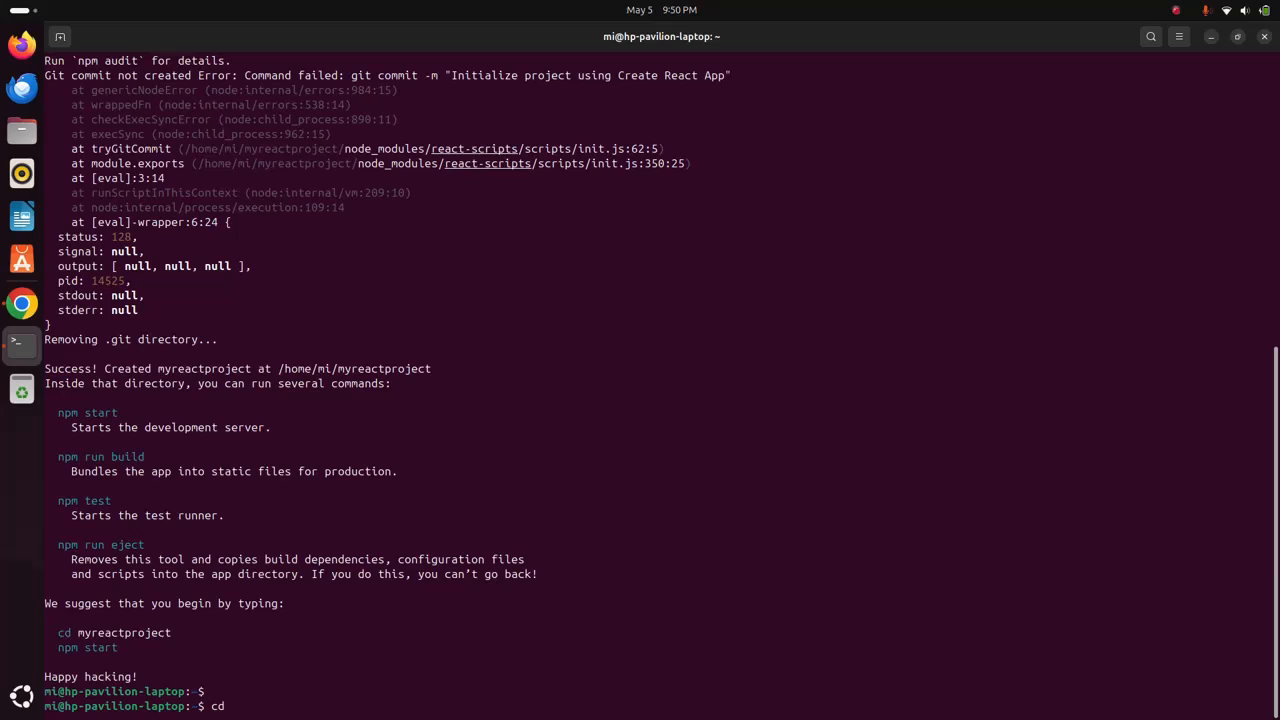
{"action": "type", "text": "myreactproject/"}
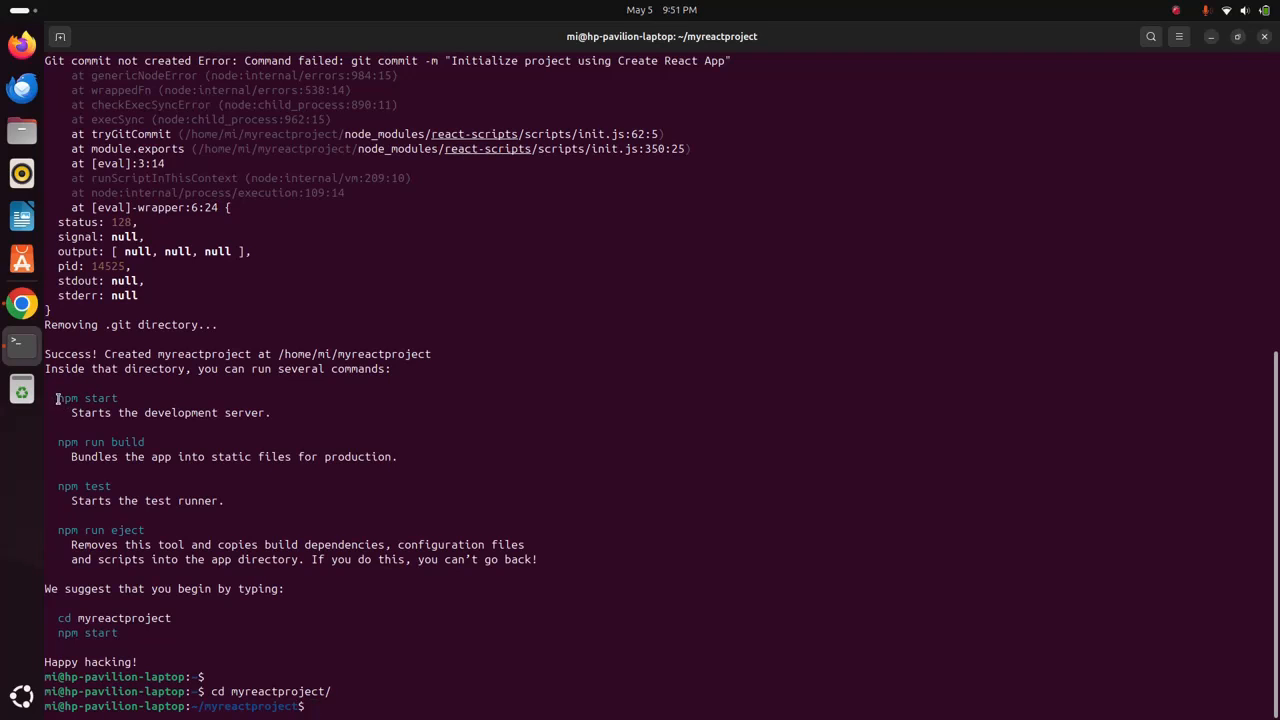
{"action": "type", "text": "n"}
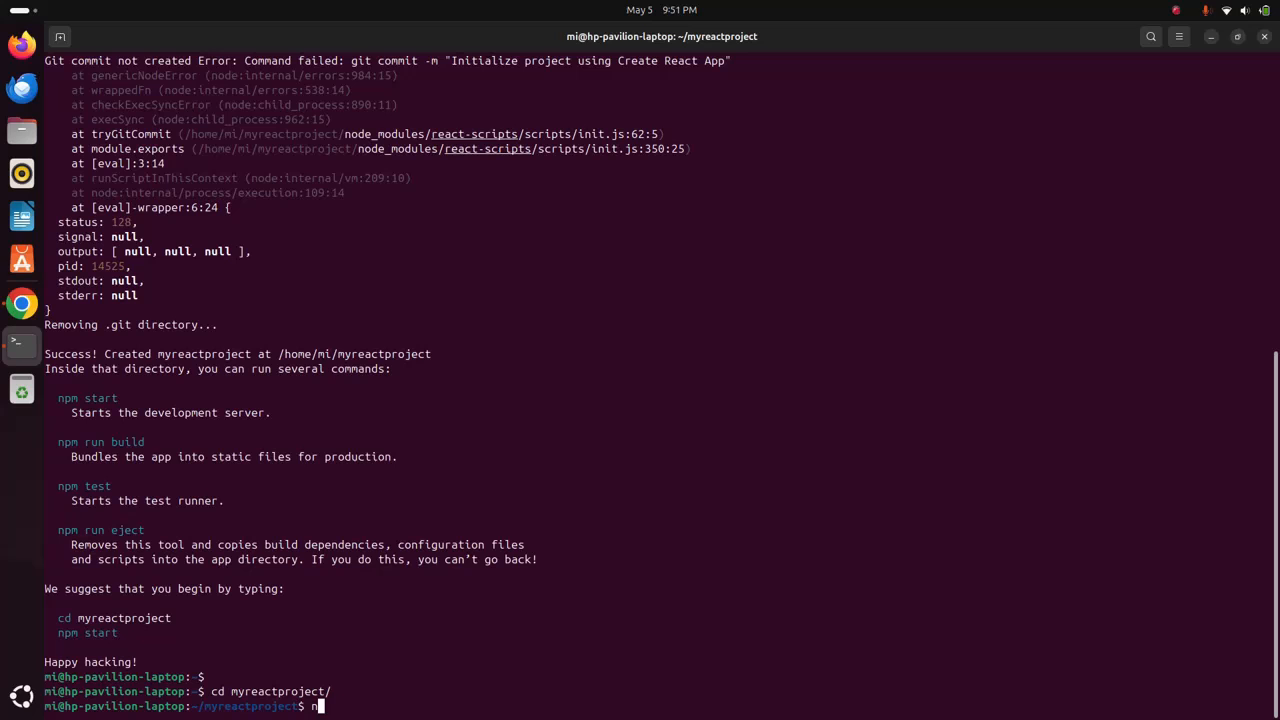
{"action": "type", "text": "pm st"}
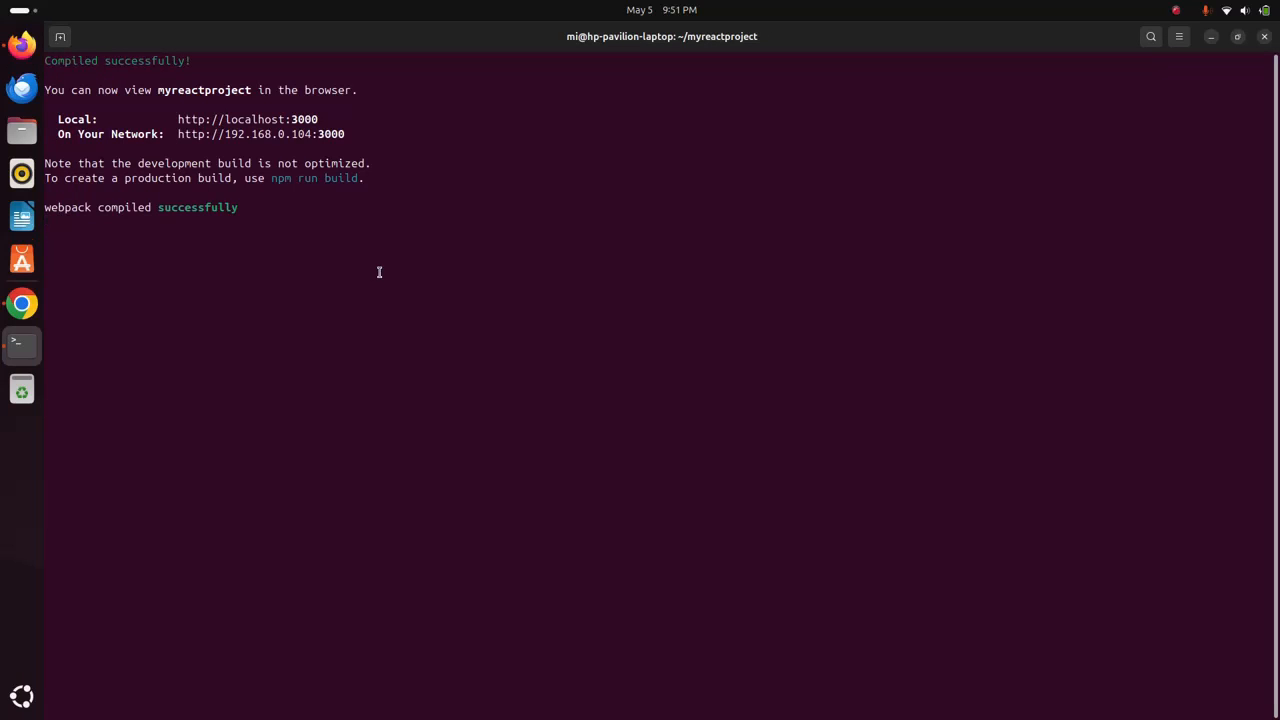
{"action": "key", "text": "ctrl+c"}
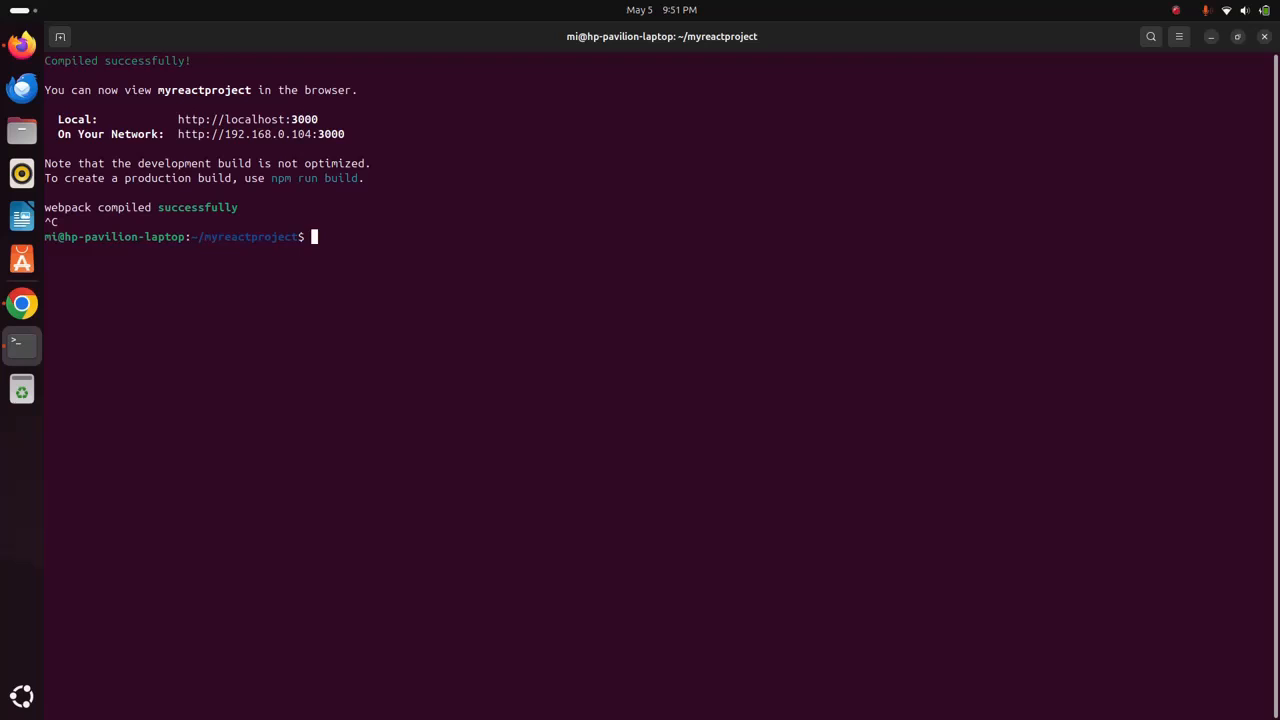